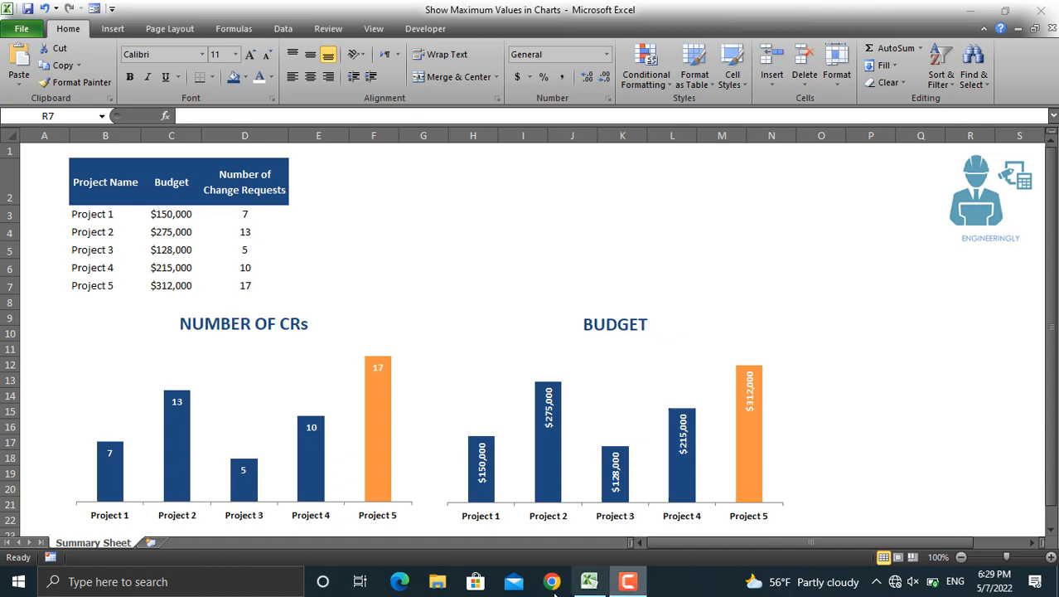
mouse_move(398, 456)
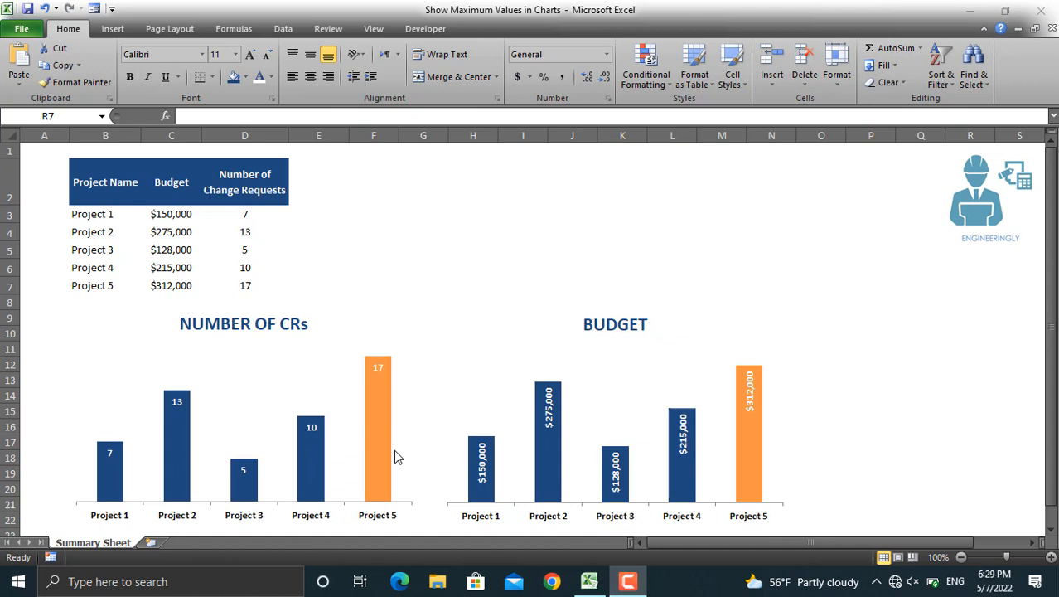
mouse_move(199, 346)
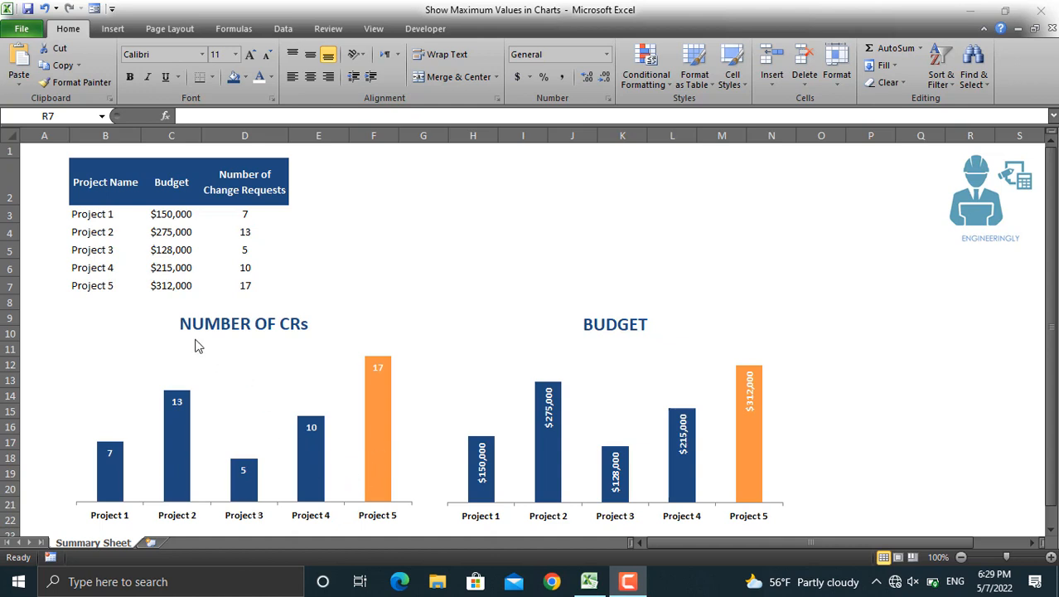
mouse_move(630, 347)
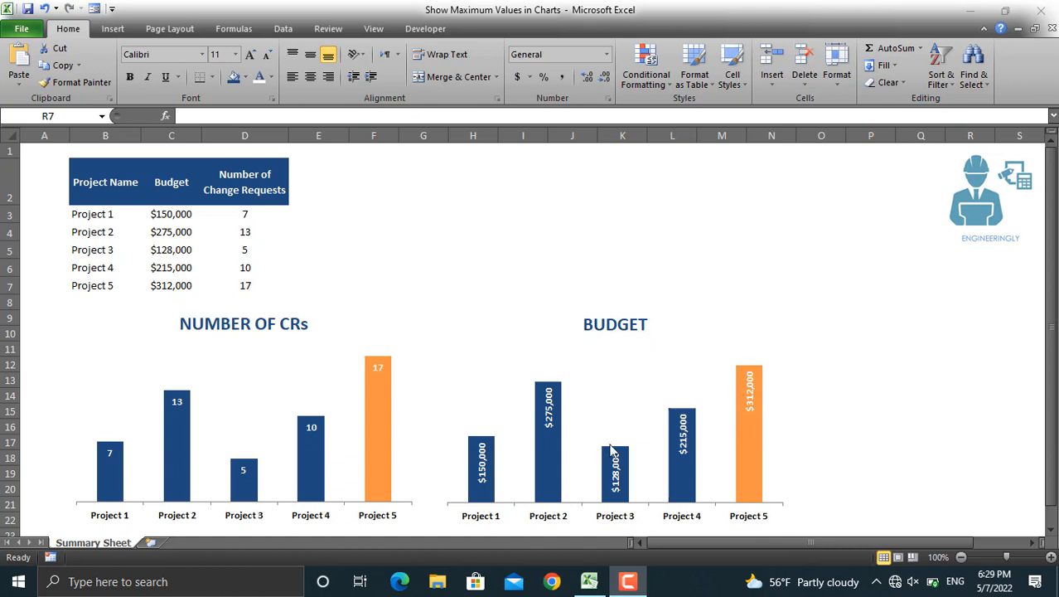
mouse_move(382, 412)
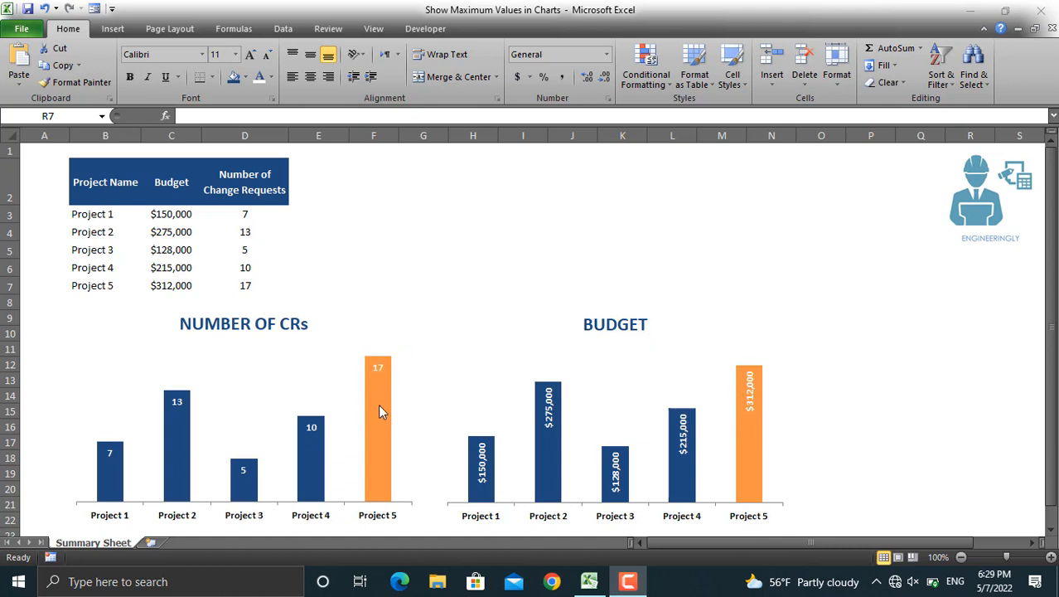
mouse_move(650, 484)
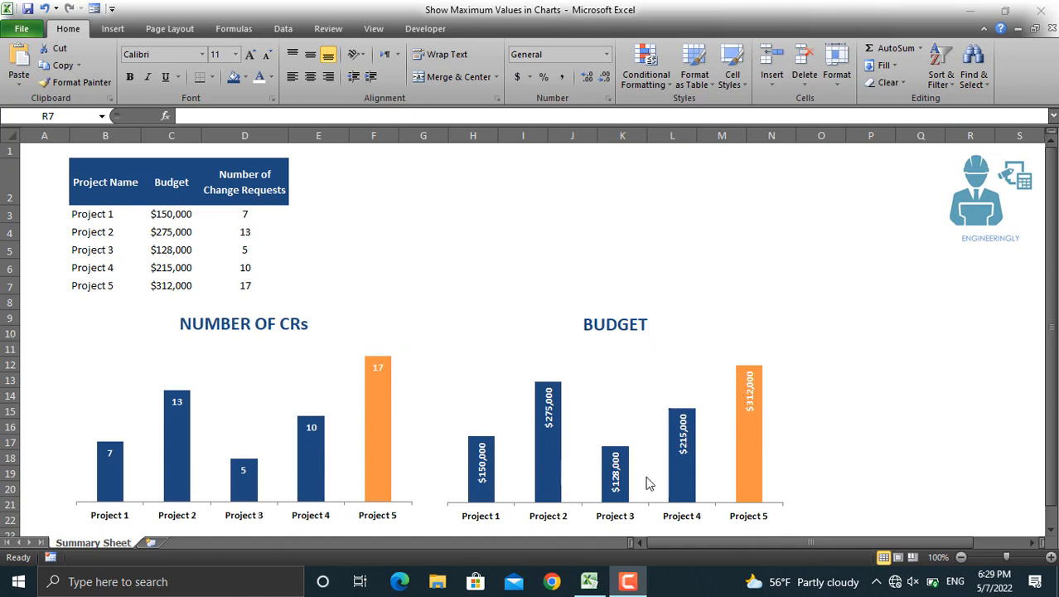
mouse_move(271, 295)
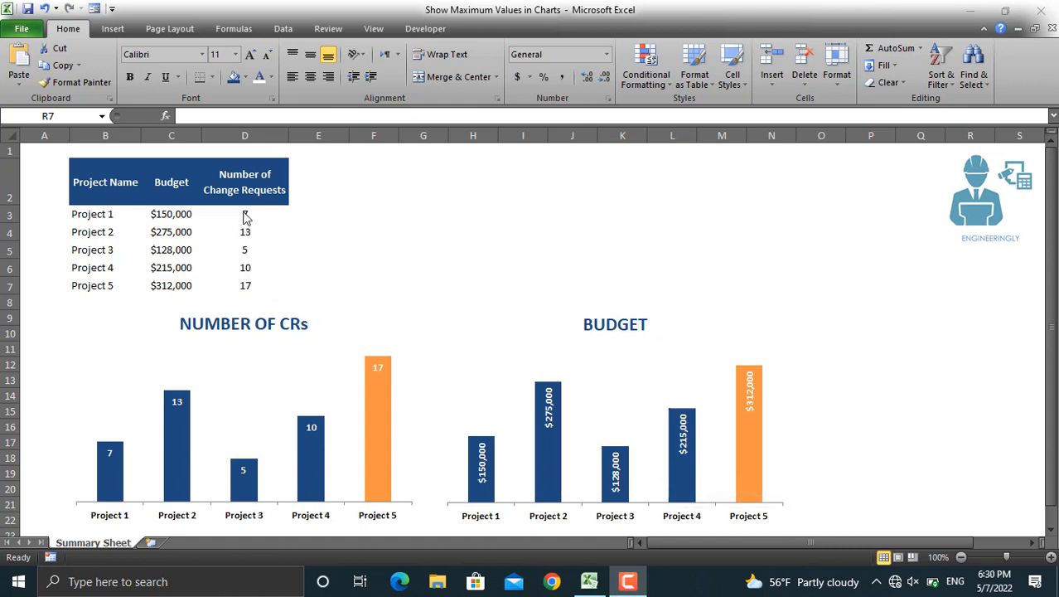
Step: Select cell D3, Project 1's change-request count, to edit it
click(244, 214)
text(20)
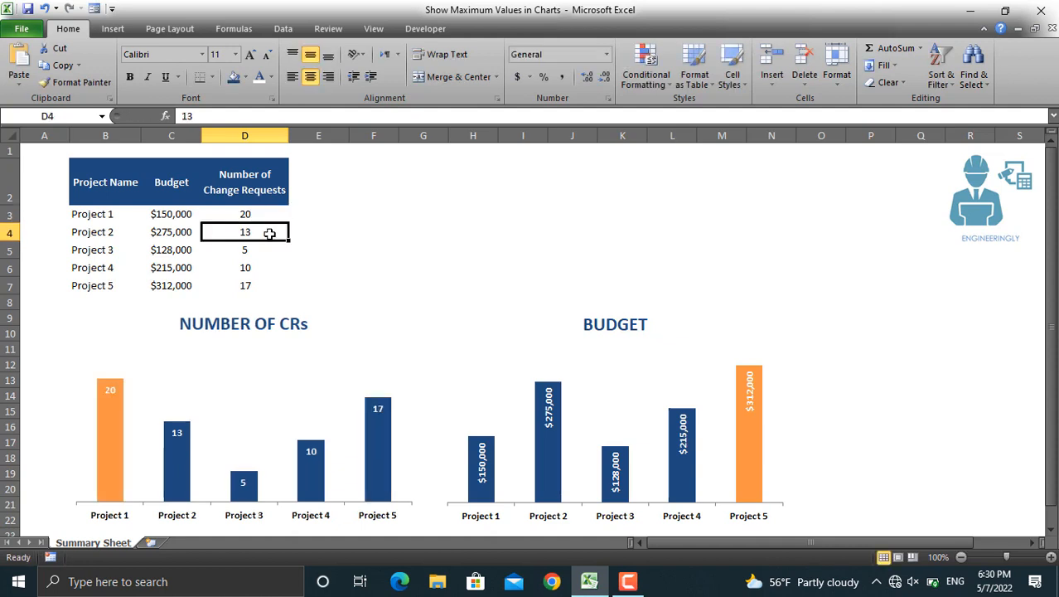
mouse_move(396, 427)
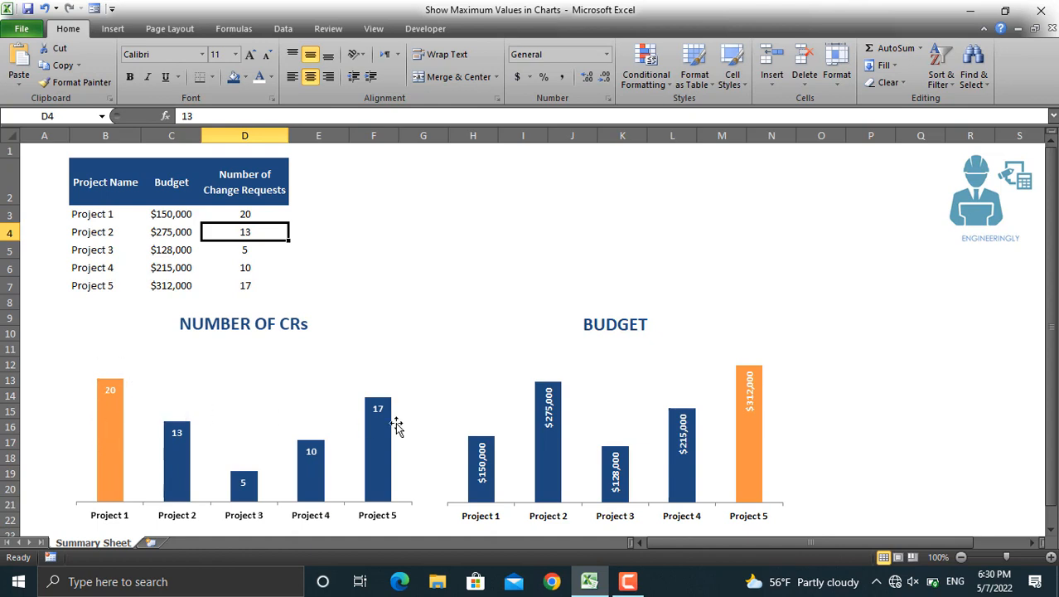
mouse_move(375, 412)
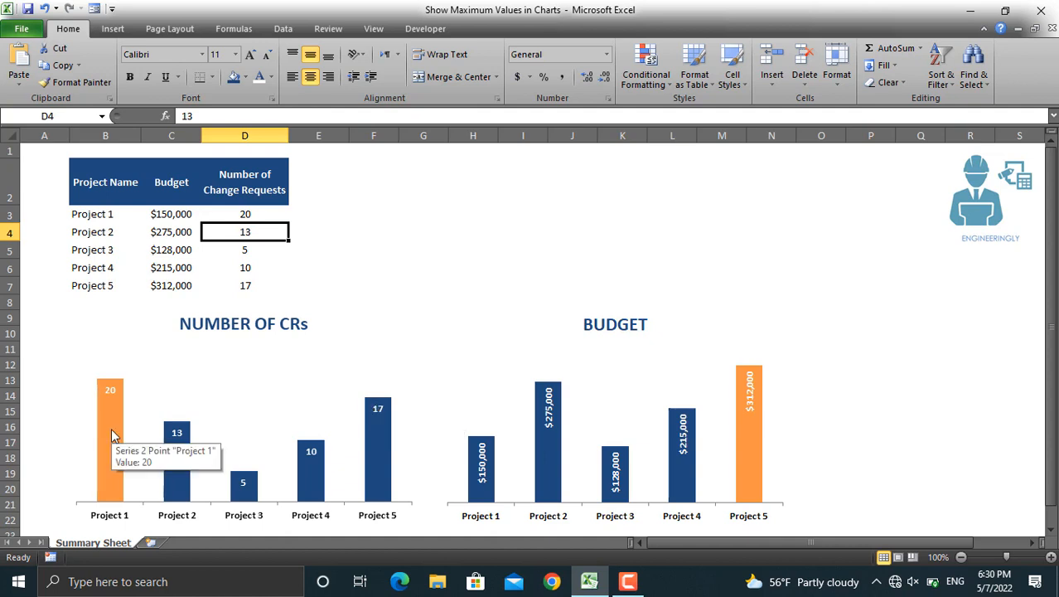
mouse_move(108, 506)
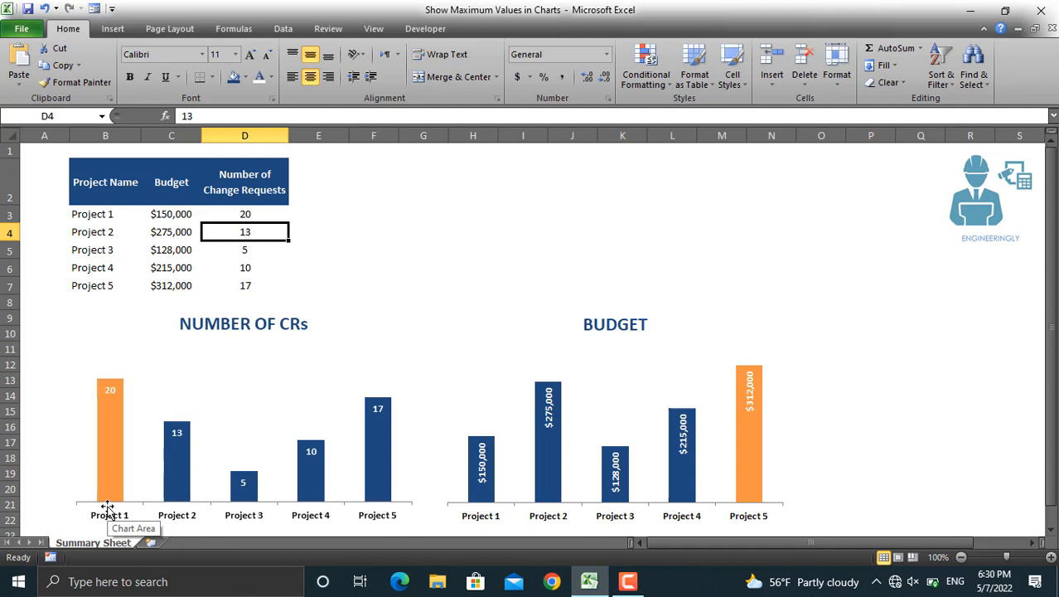
mouse_move(179, 289)
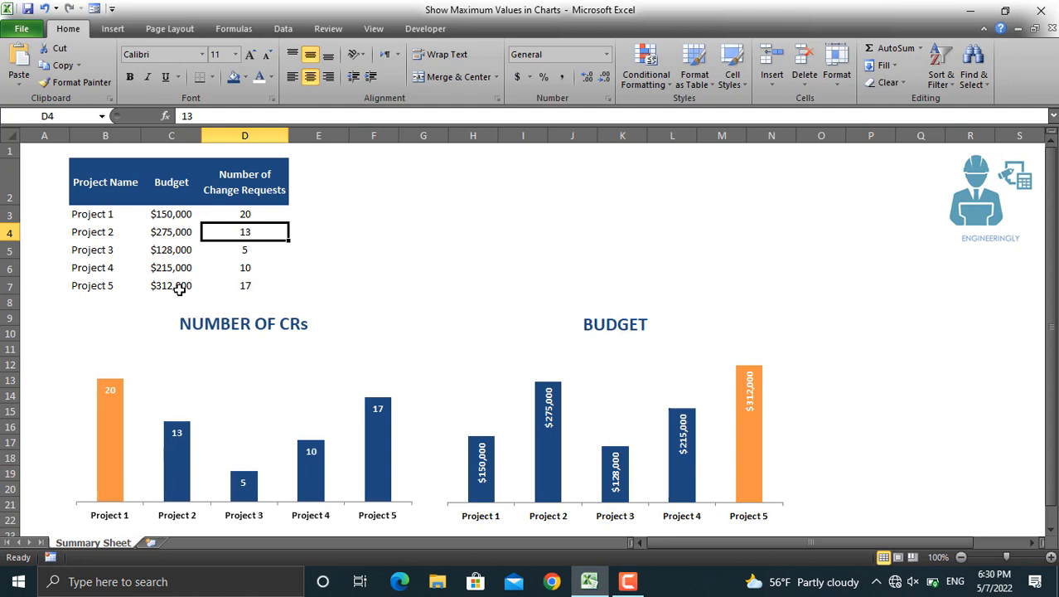
Step: Enter Project 1's new budget of 450,000 in cell C3
click(171, 214)
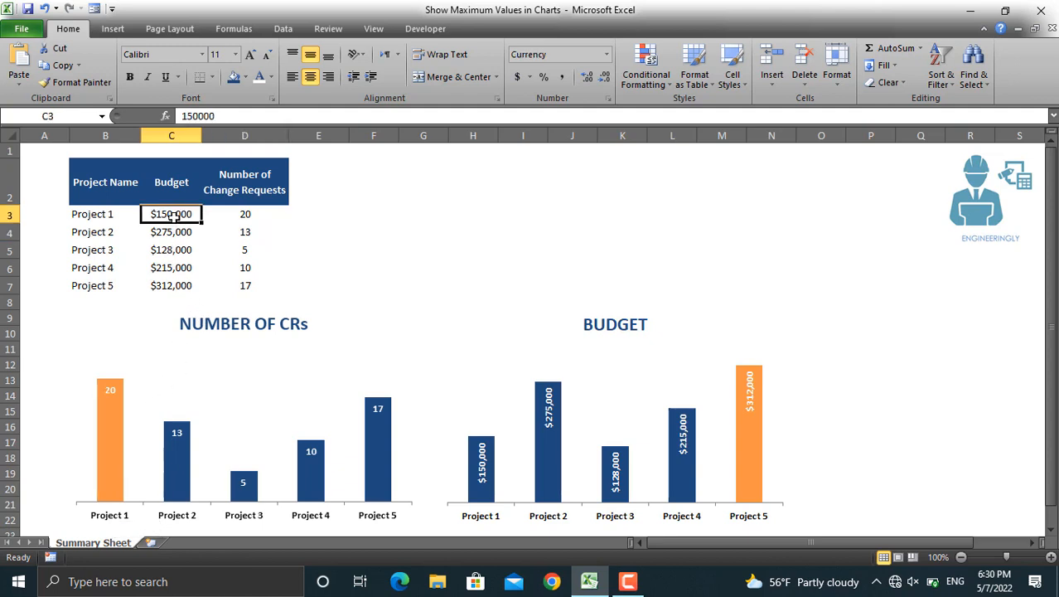
text(45000)
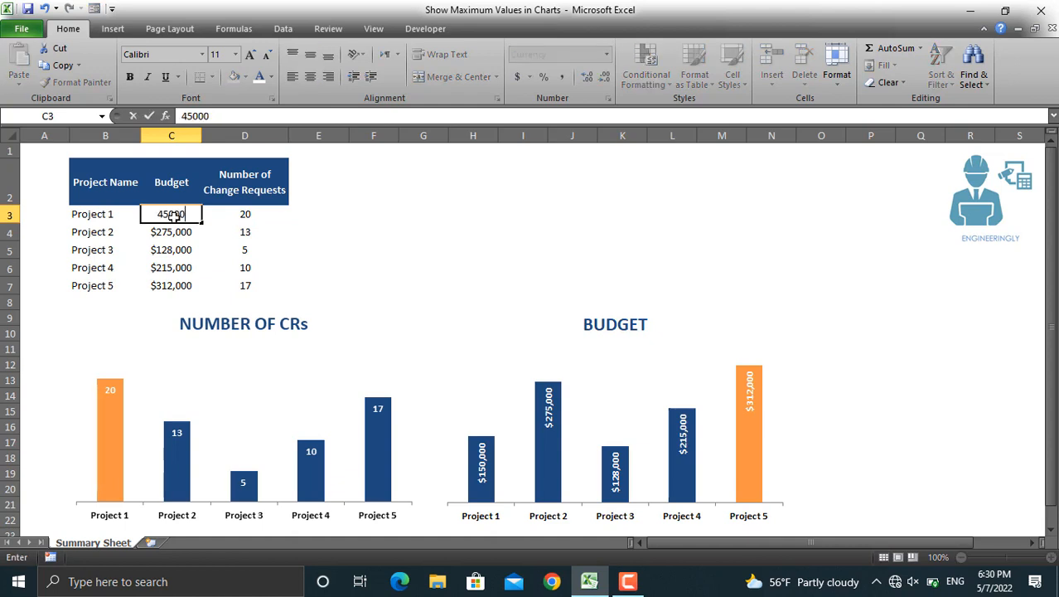
key(Return)
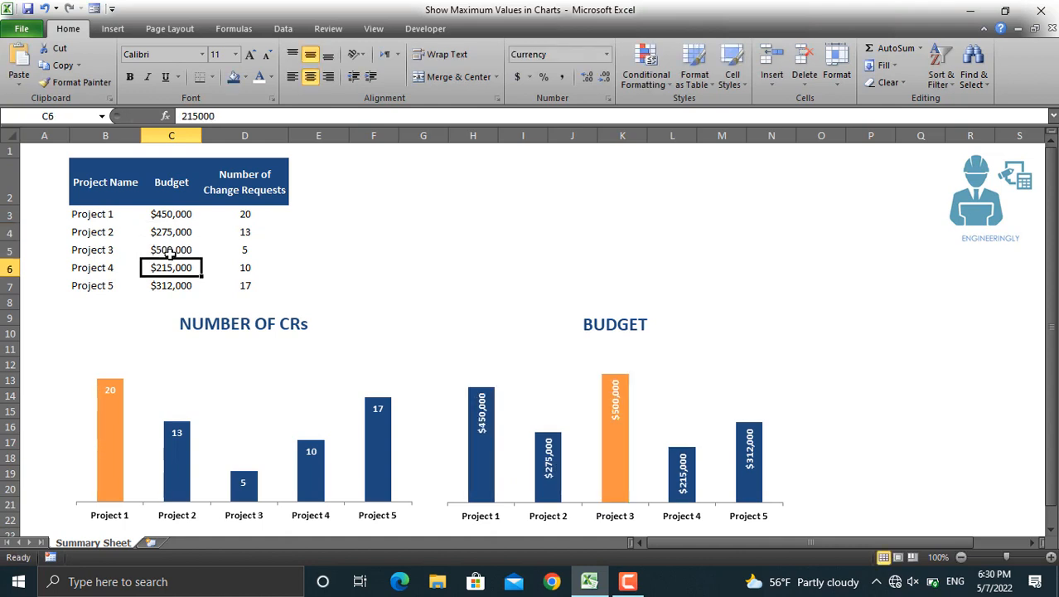
mouse_move(463, 382)
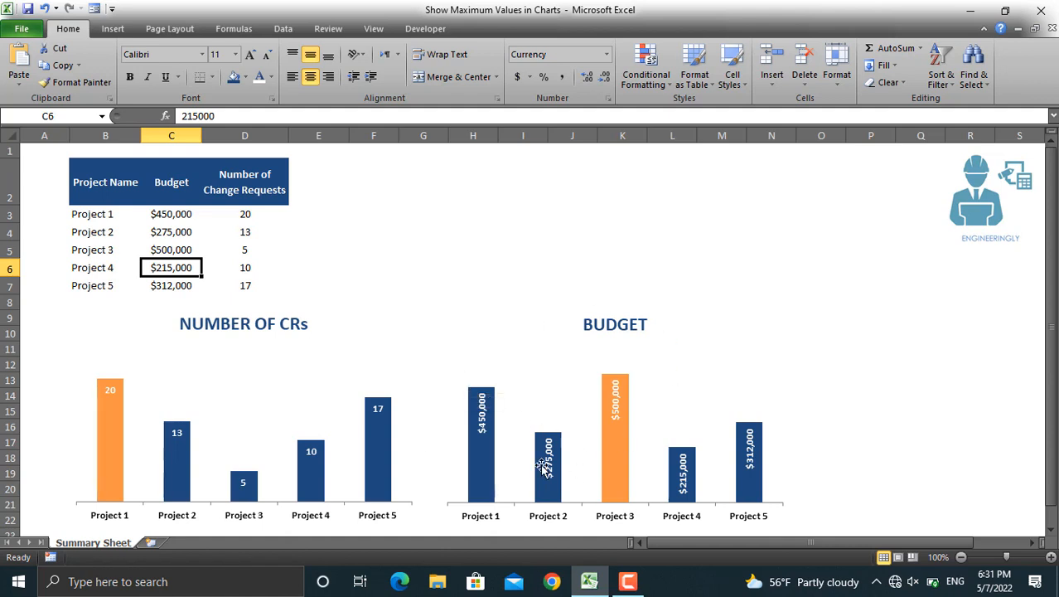
mouse_move(547, 460)
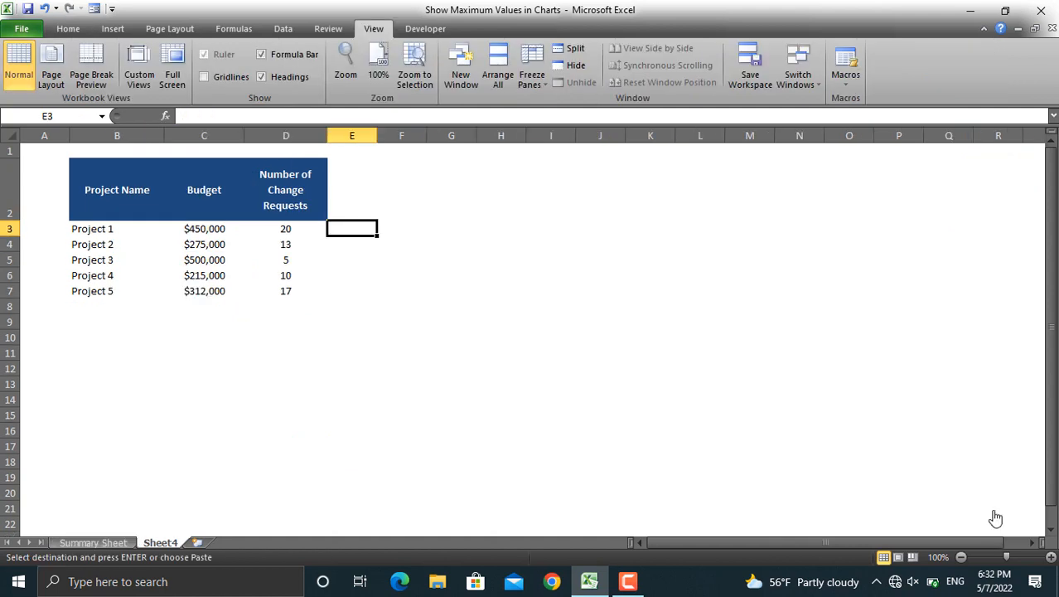
mouse_move(171, 260)
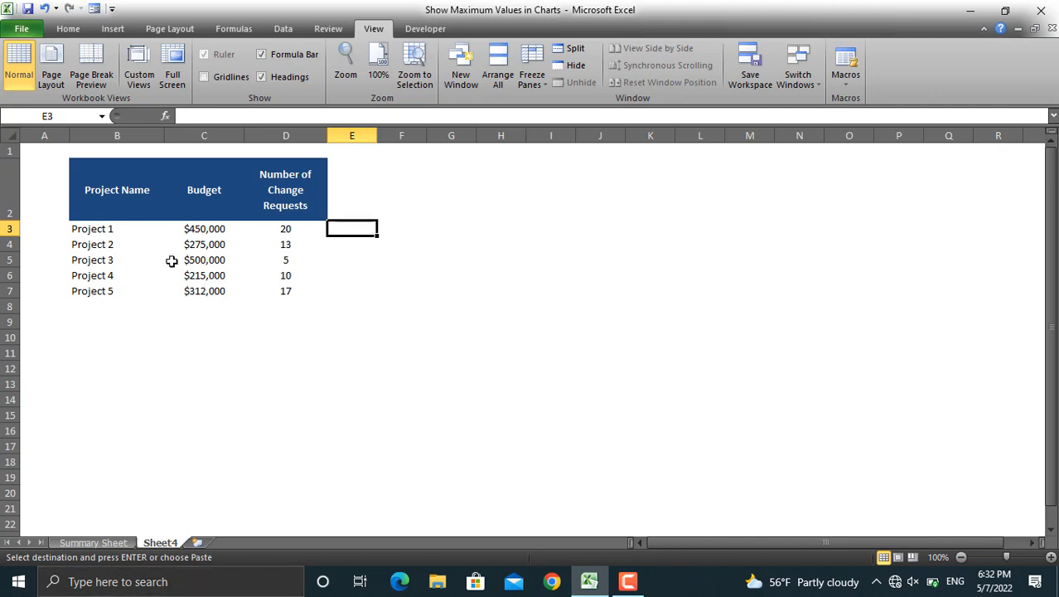
mouse_move(296, 214)
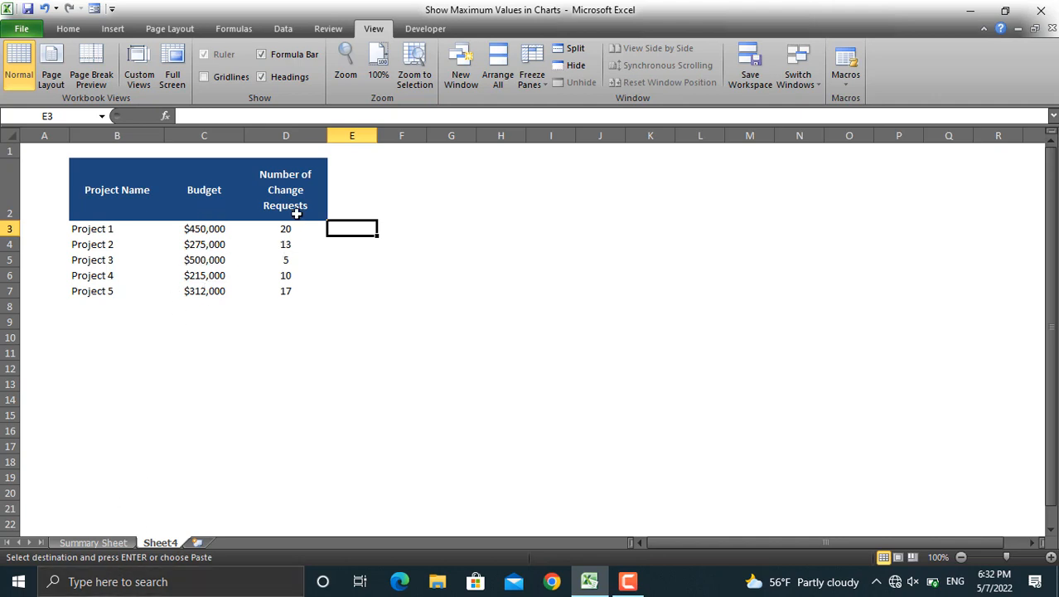
mouse_move(112, 530)
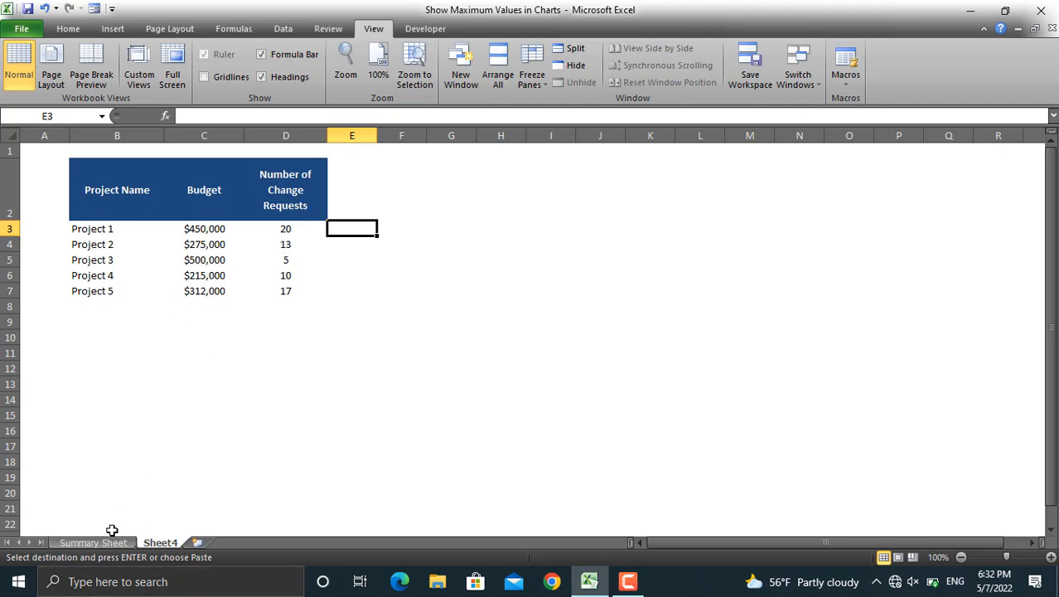
mouse_move(352, 205)
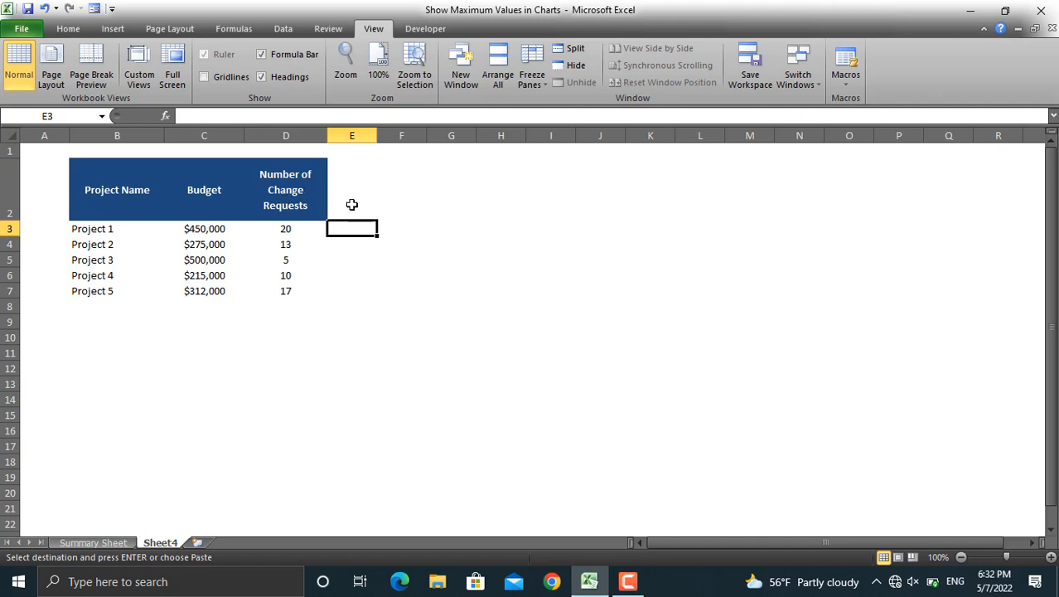
Step: Type the helper heading B1 in E2 and CR1 in F2
click(351, 189)
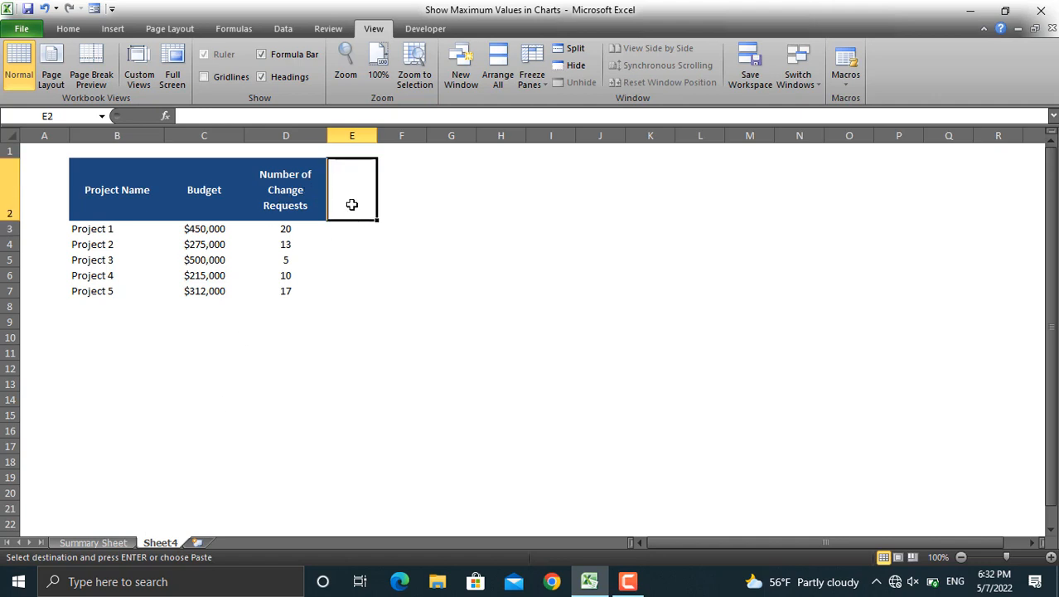
text(B1)
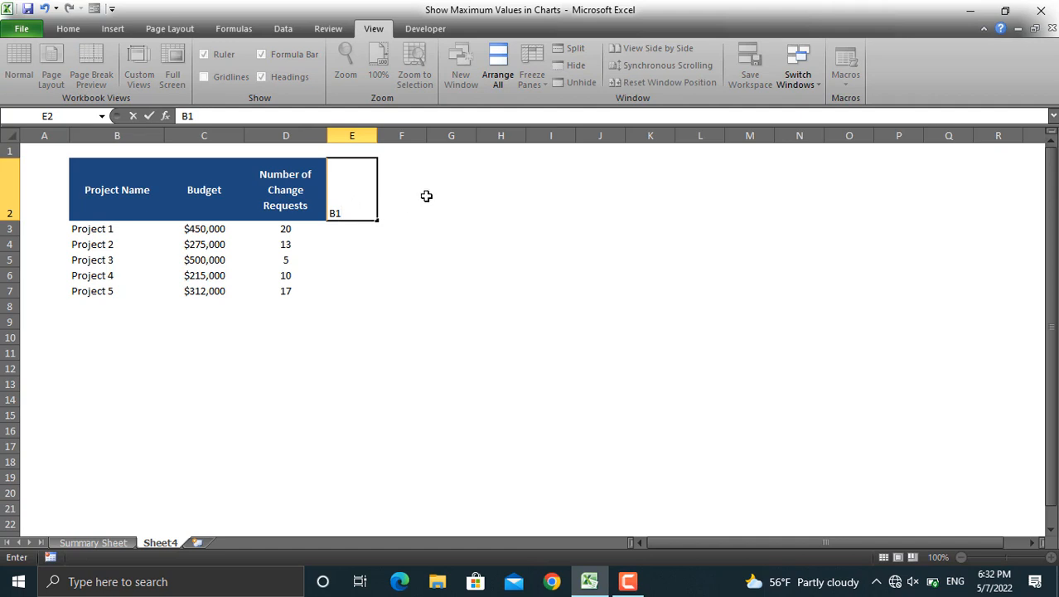
click(401, 189)
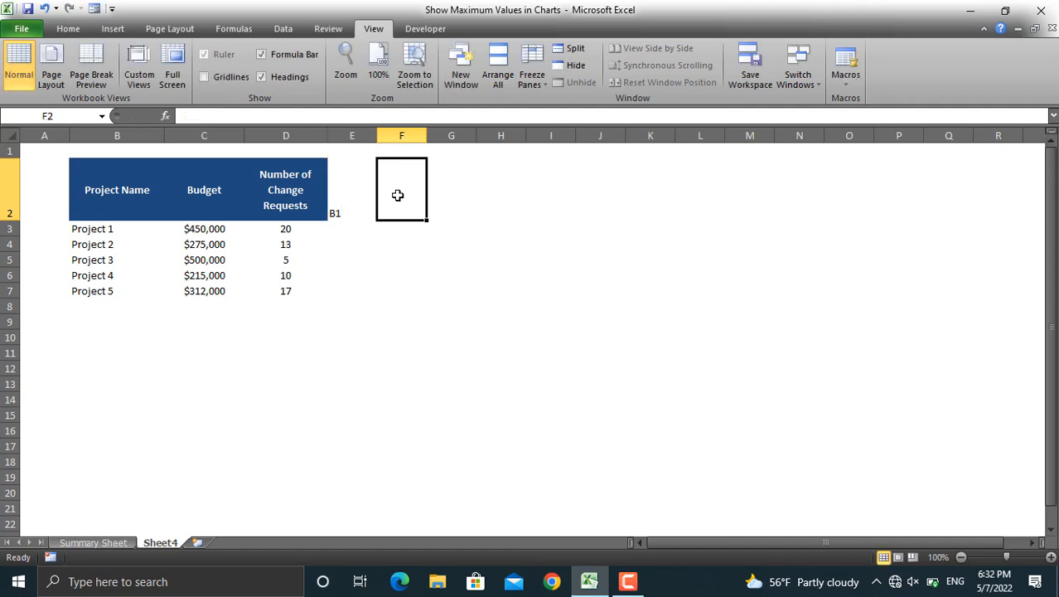
text(C)
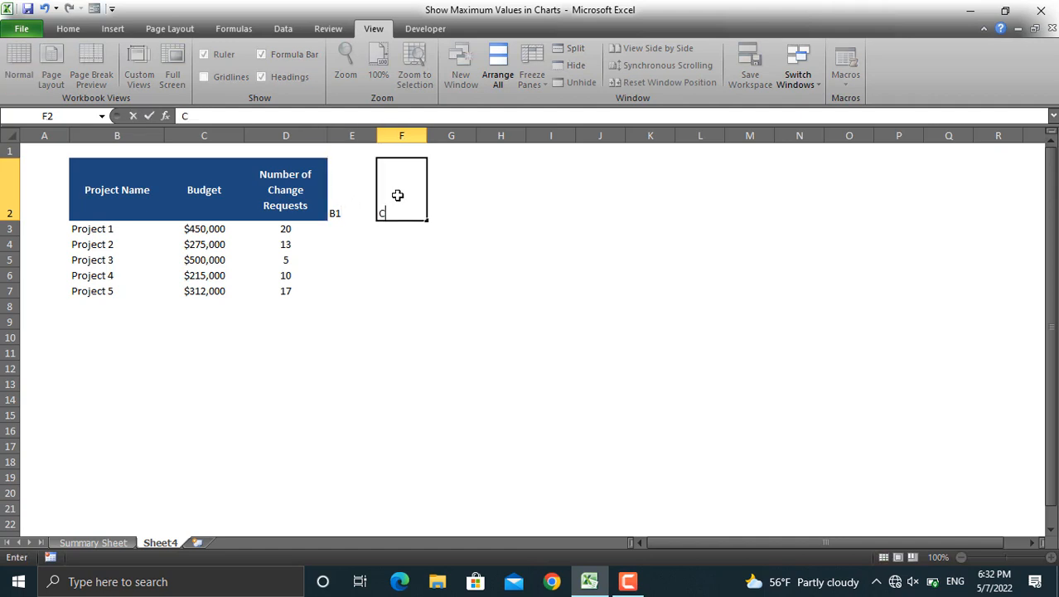
text(R)
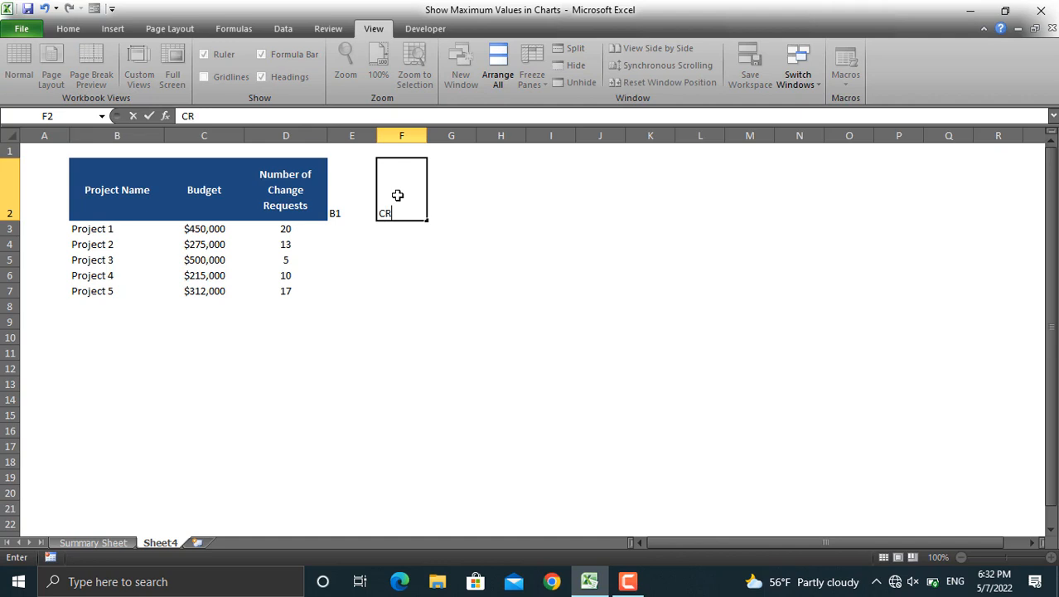
key(enter)
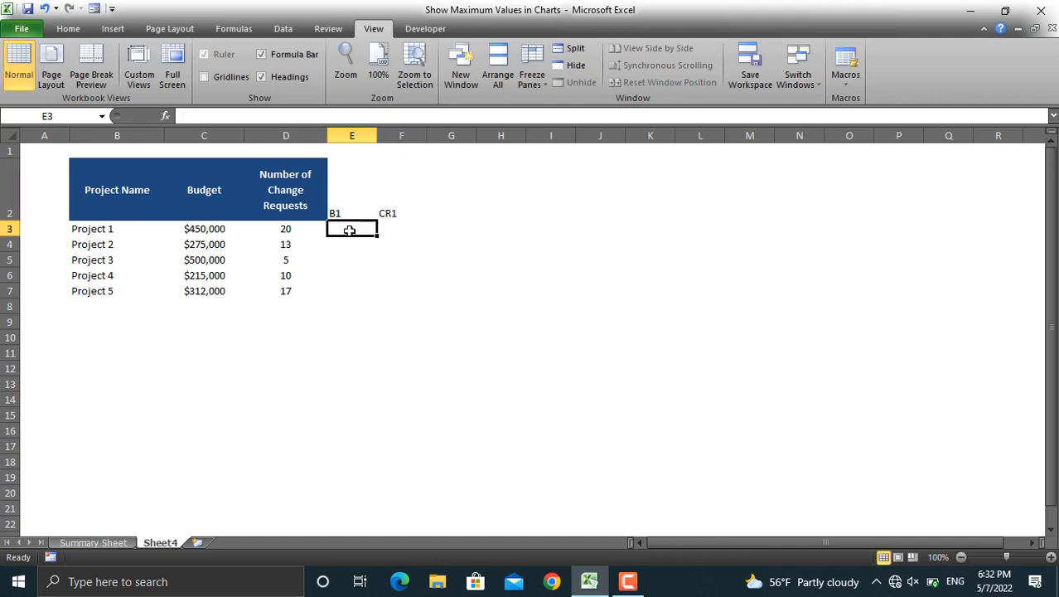
Step: Enter =IF(C3=MAX($C$3:$C$7),C3,0) in E3 and fill it down to E7
text(=)
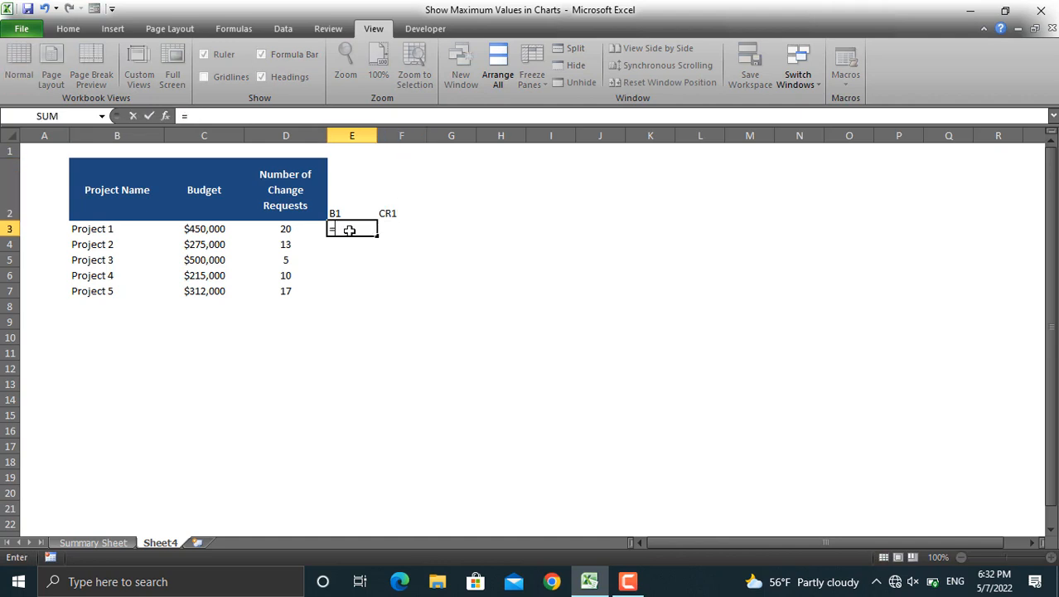
text(if()
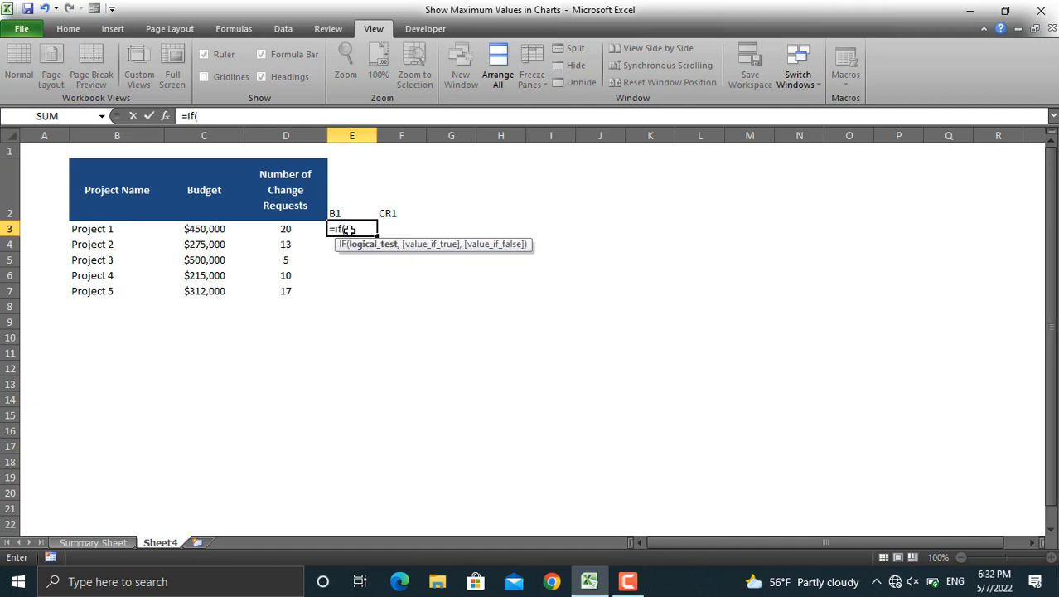
click(204, 228)
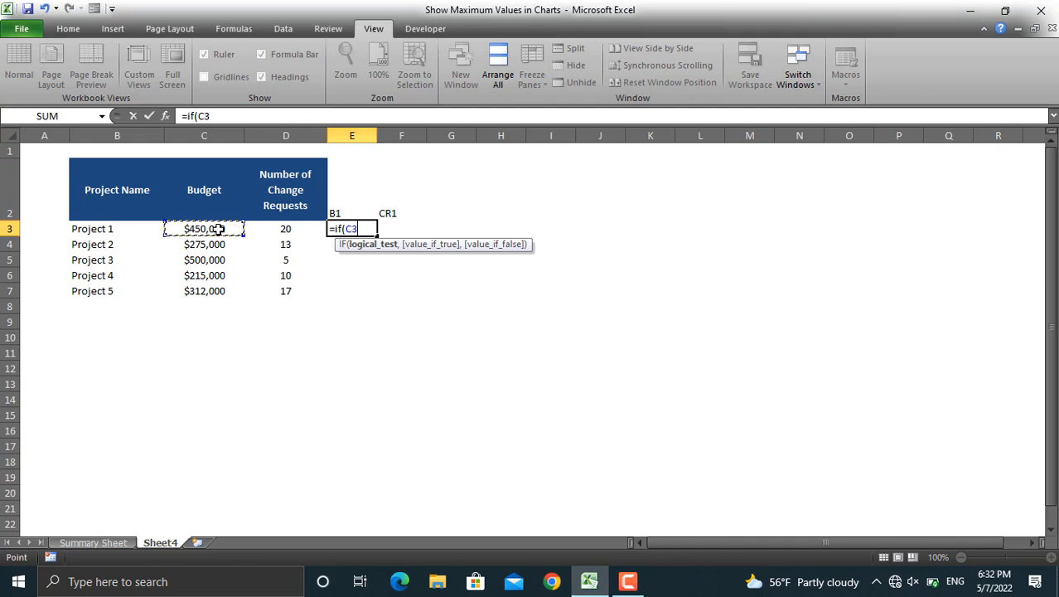
text(=max()
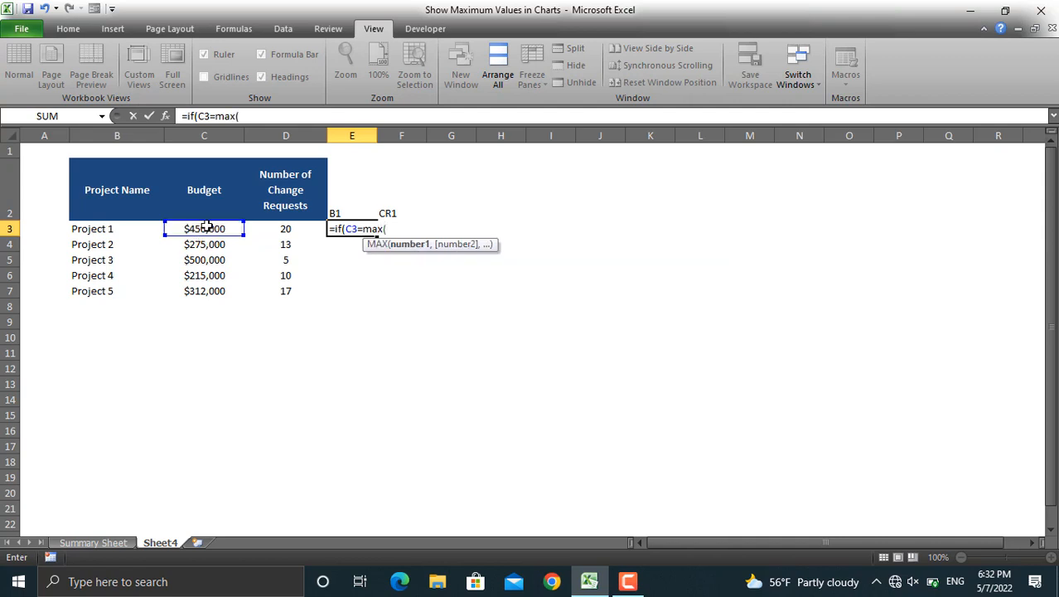
drag(203, 228, 204, 290)
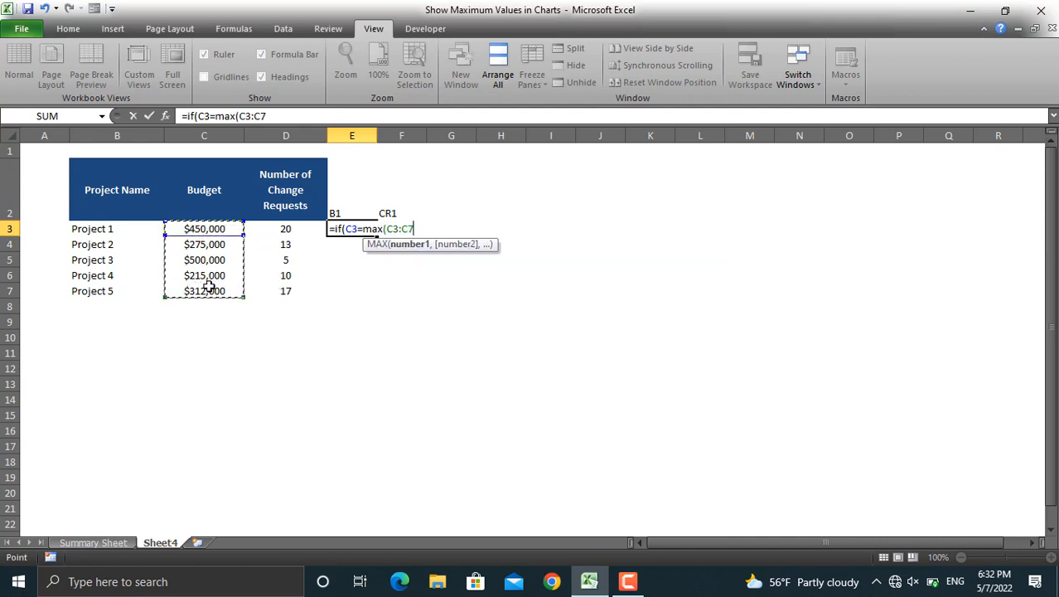
key(f4)
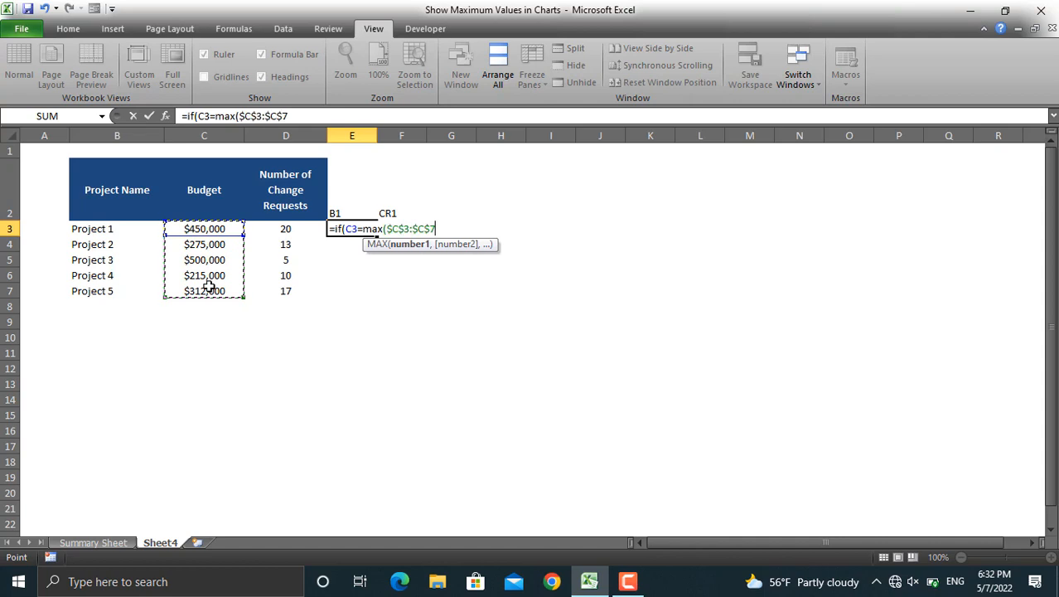
text(,)
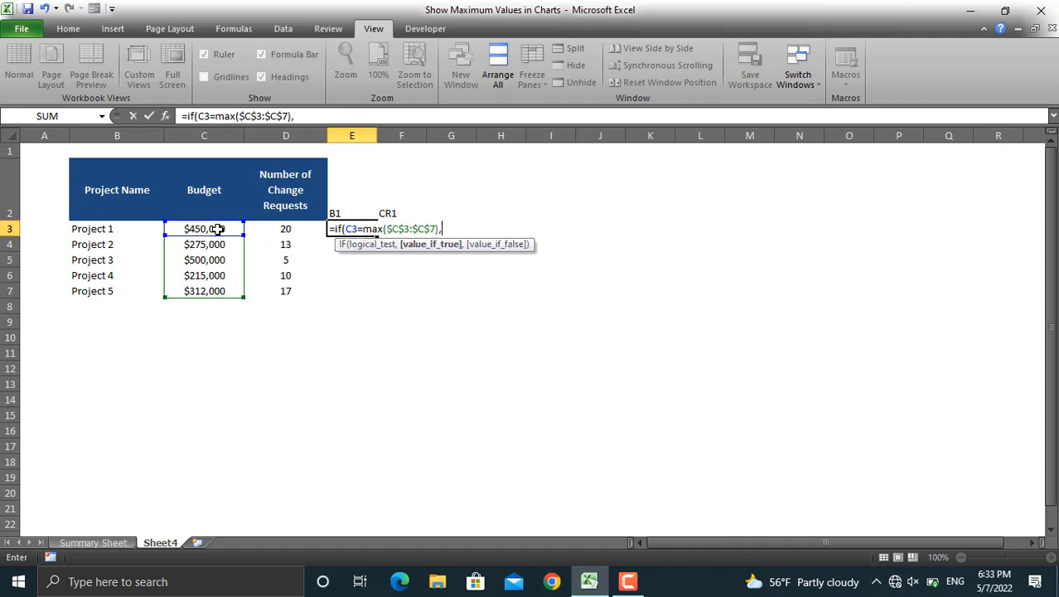
click(204, 228)
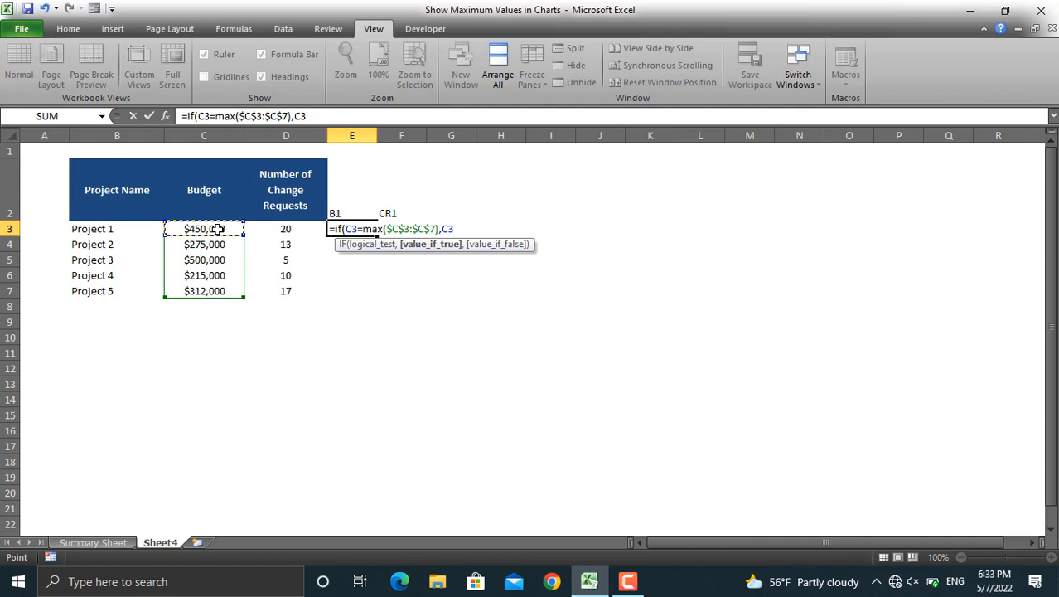
text(,)
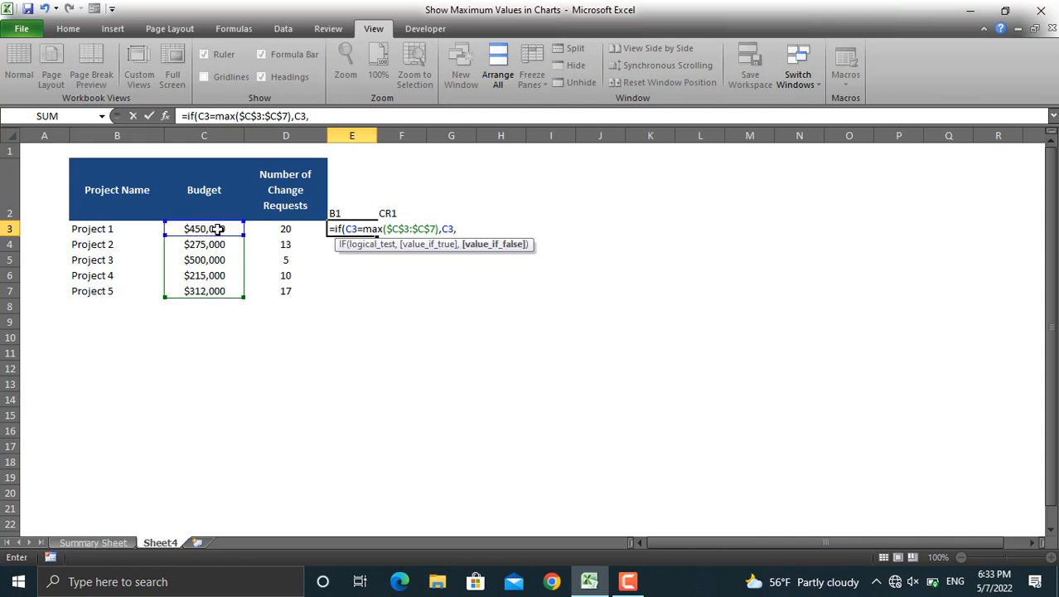
text(0)
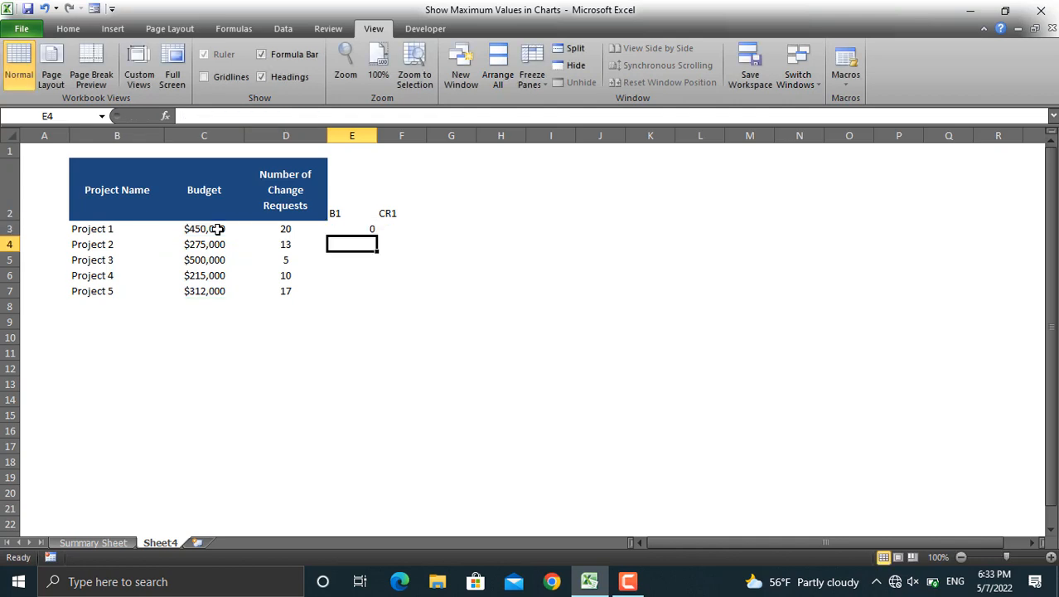
click(352, 228)
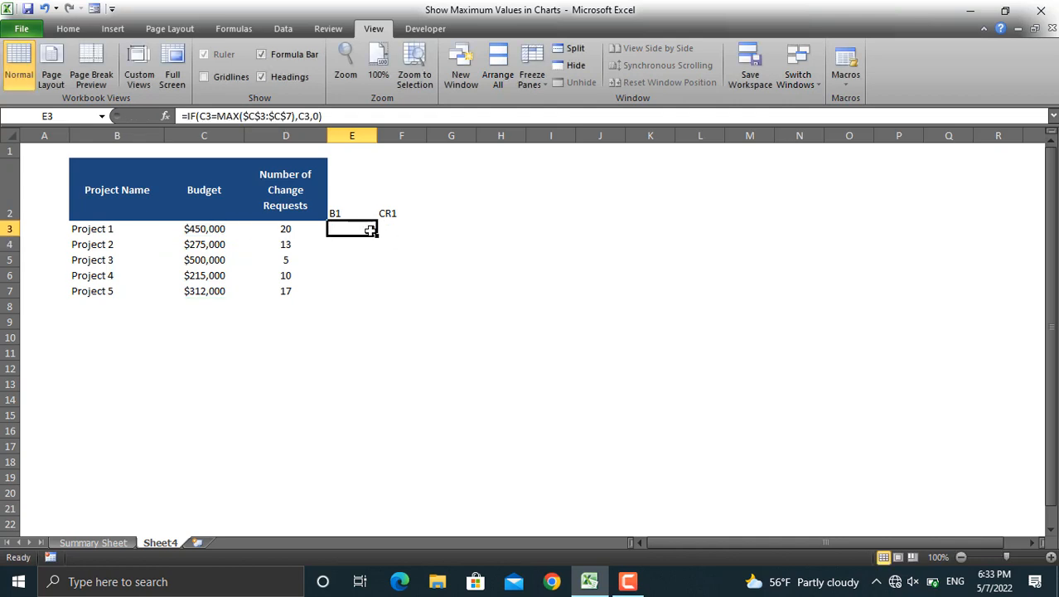
drag(370, 228, 373, 299)
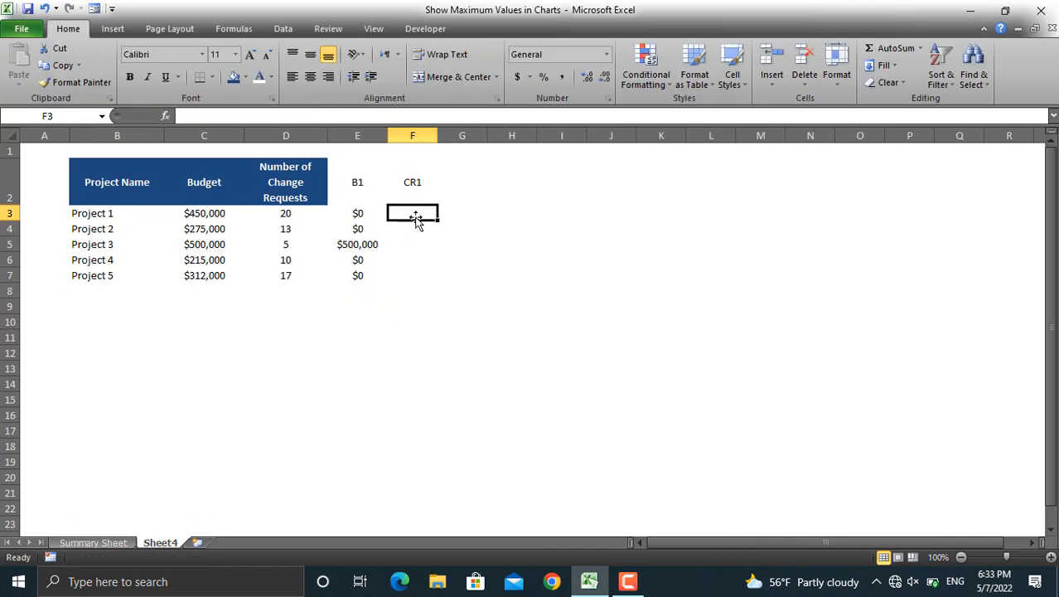
mouse_move(413, 197)
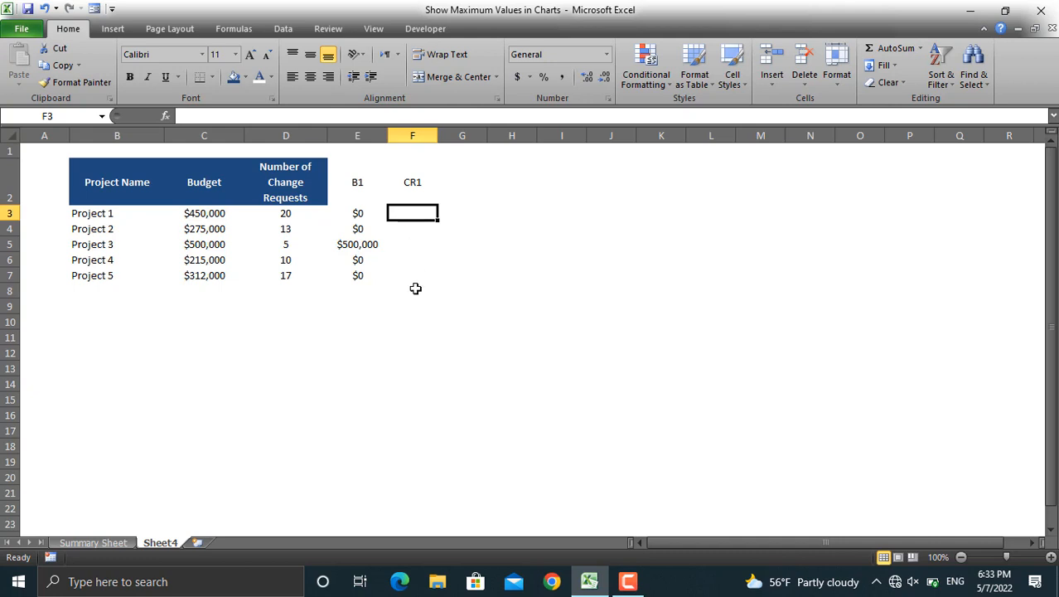
Step: Select project names and budgets B3:C7 and bring up the column chart types
click(204, 352)
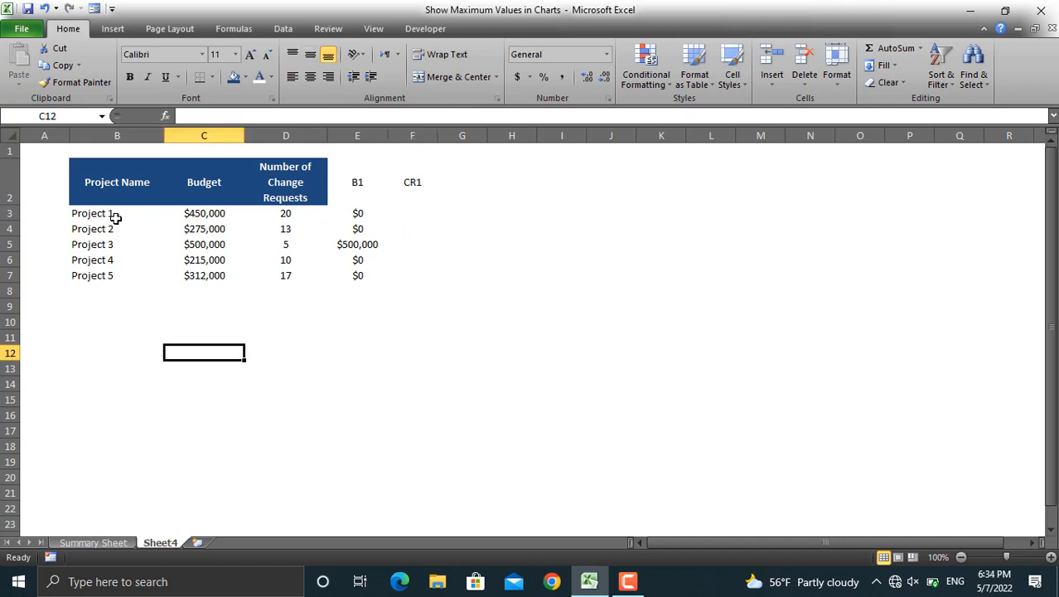
drag(116, 213, 204, 260)
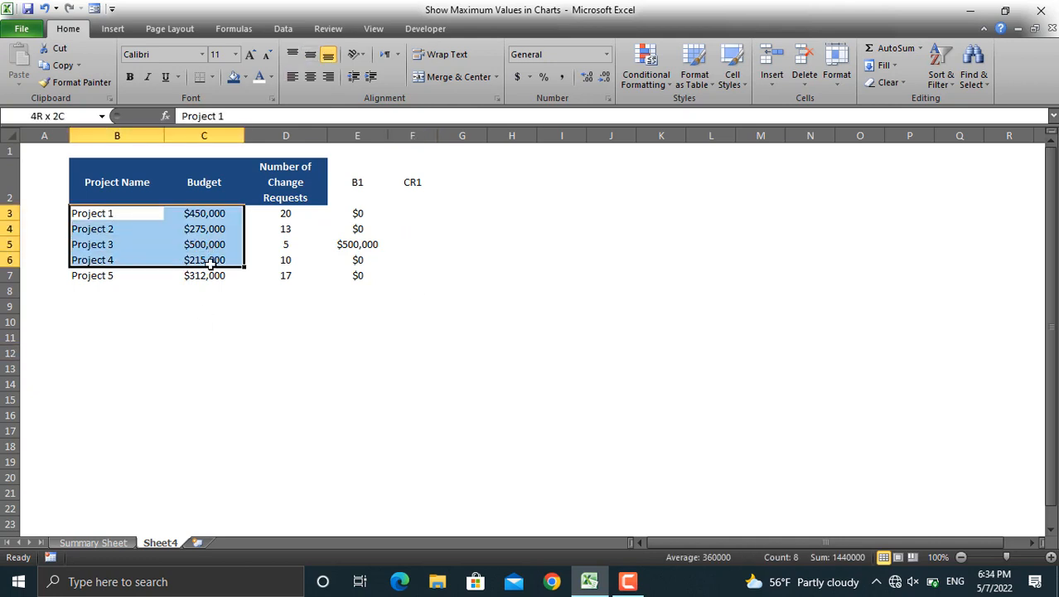
drag(116, 213, 204, 276)
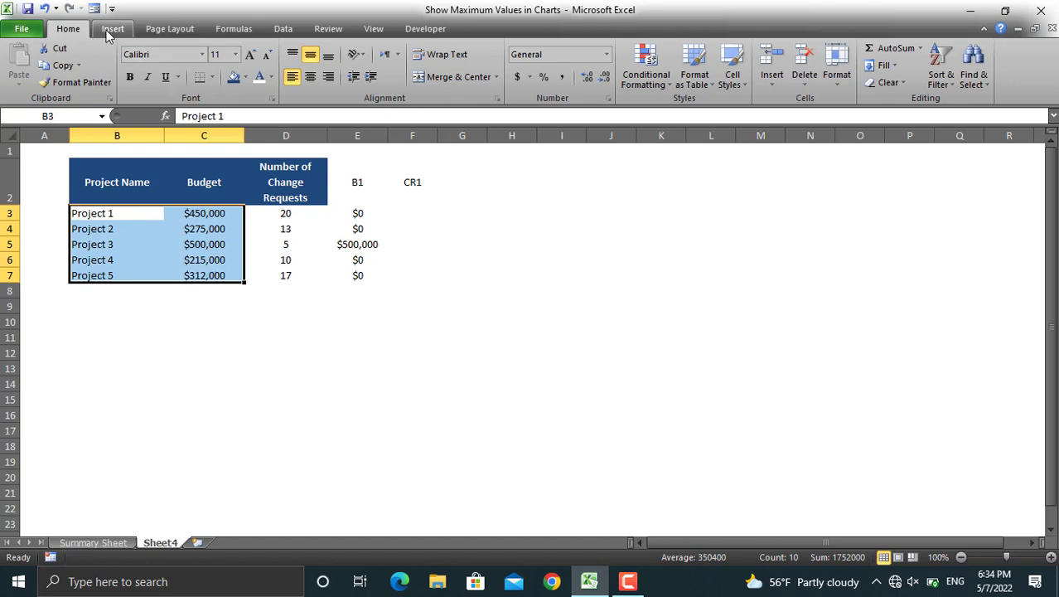
click(295, 62)
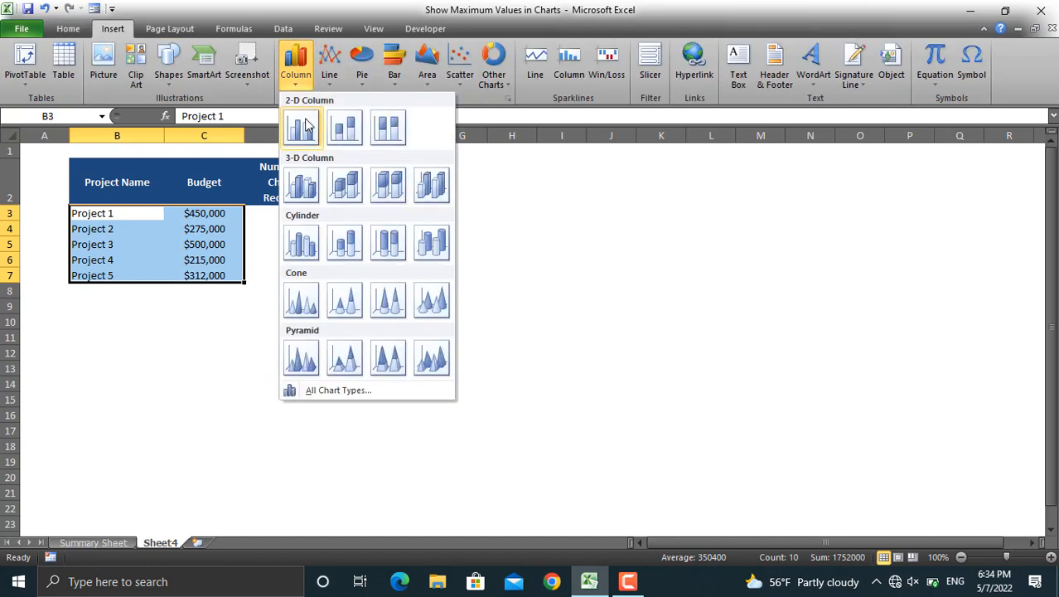
Step: Insert a 2-D clustered column chart, remove gridlines, and add Inside End data labels
click(301, 129)
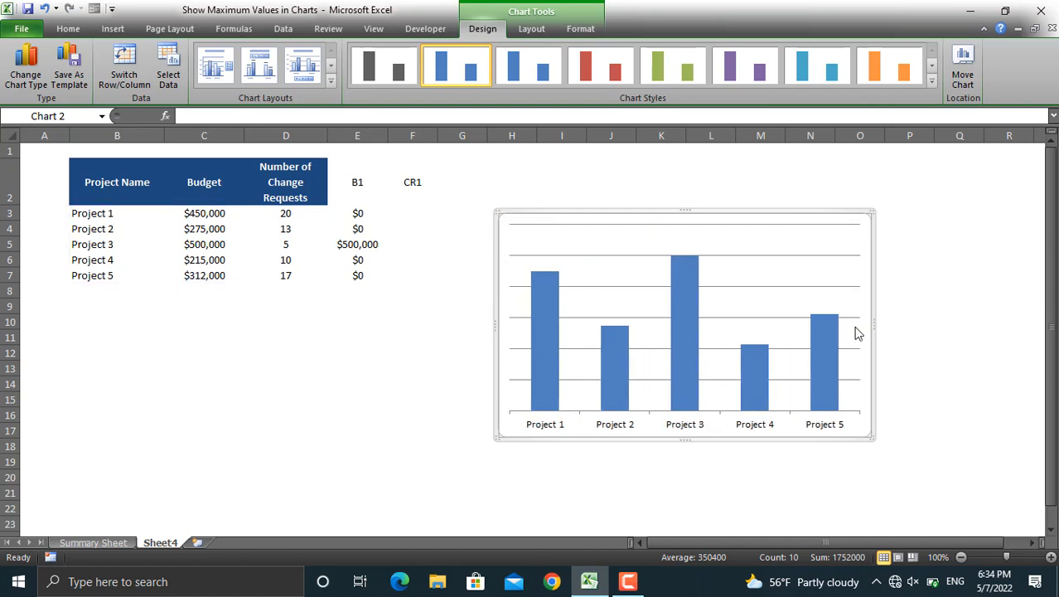
click(796, 323)
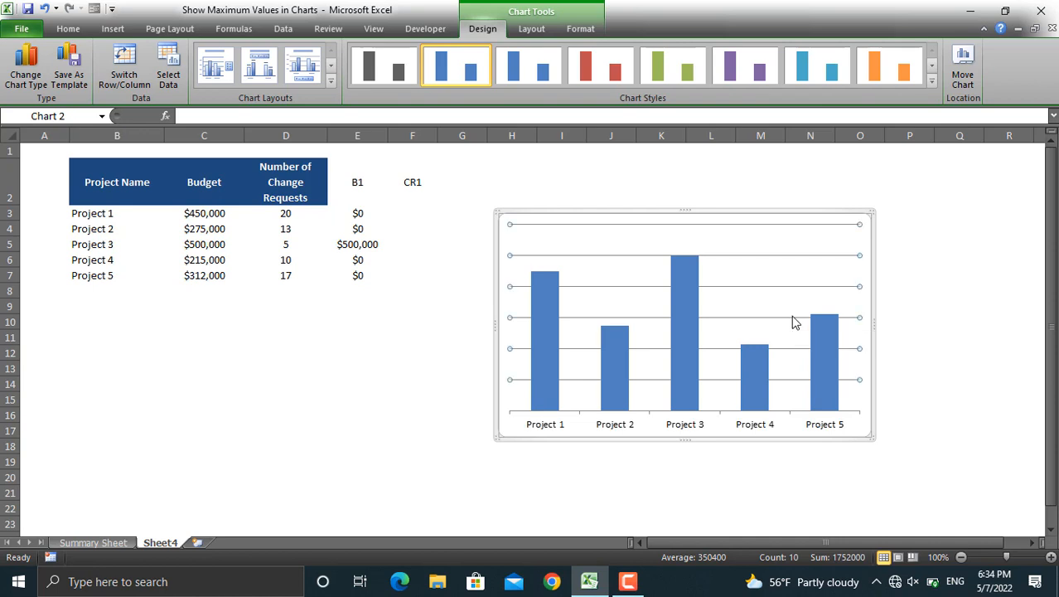
click(545, 340)
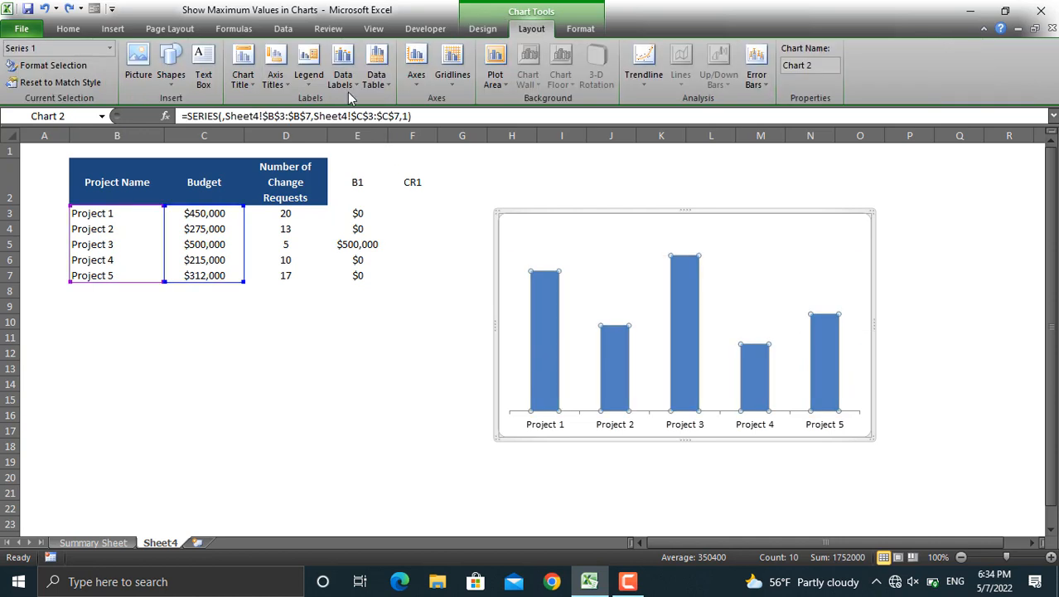
click(342, 62)
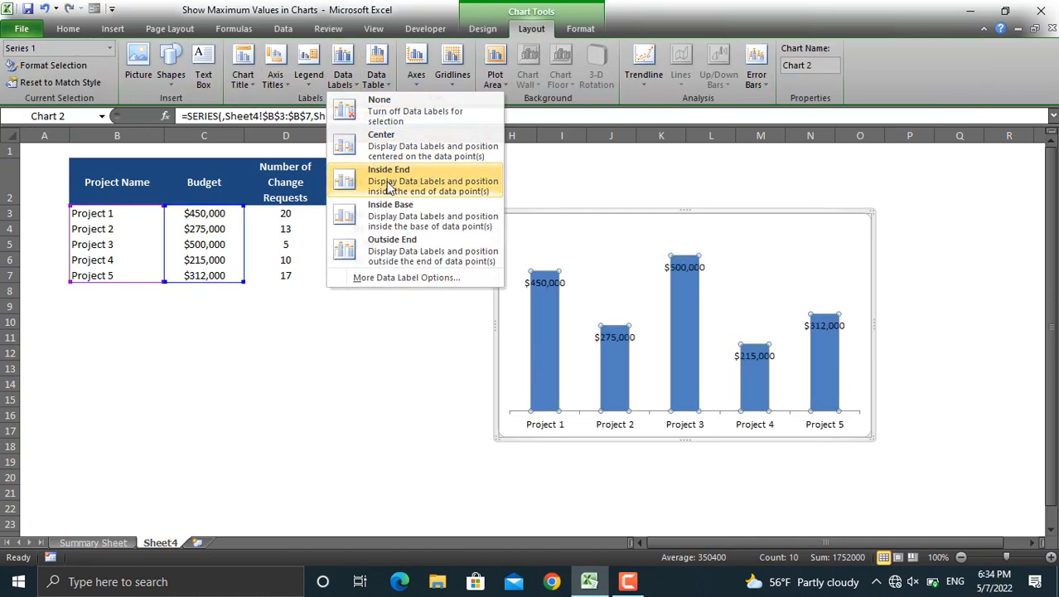
click(388, 180)
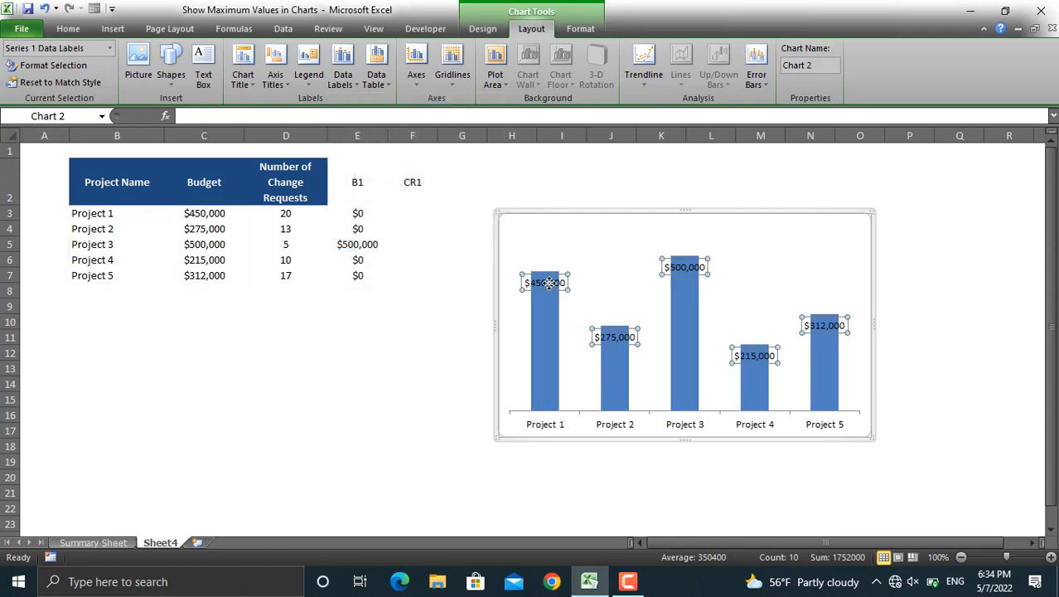
Step: Rotate the budget data labels vertically and select them for white font formatting
right_click(545, 283)
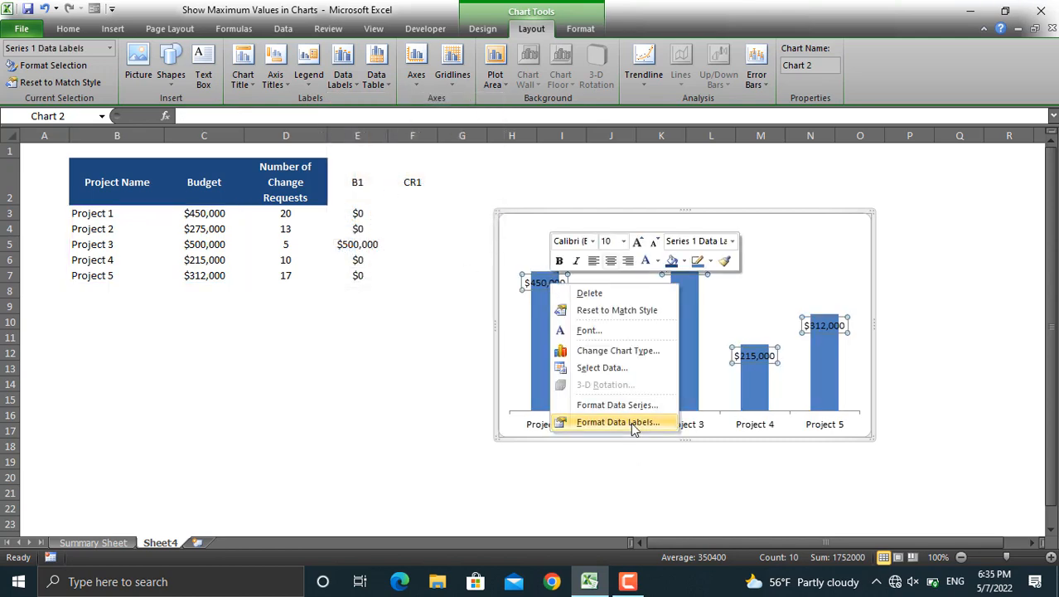
click(616, 422)
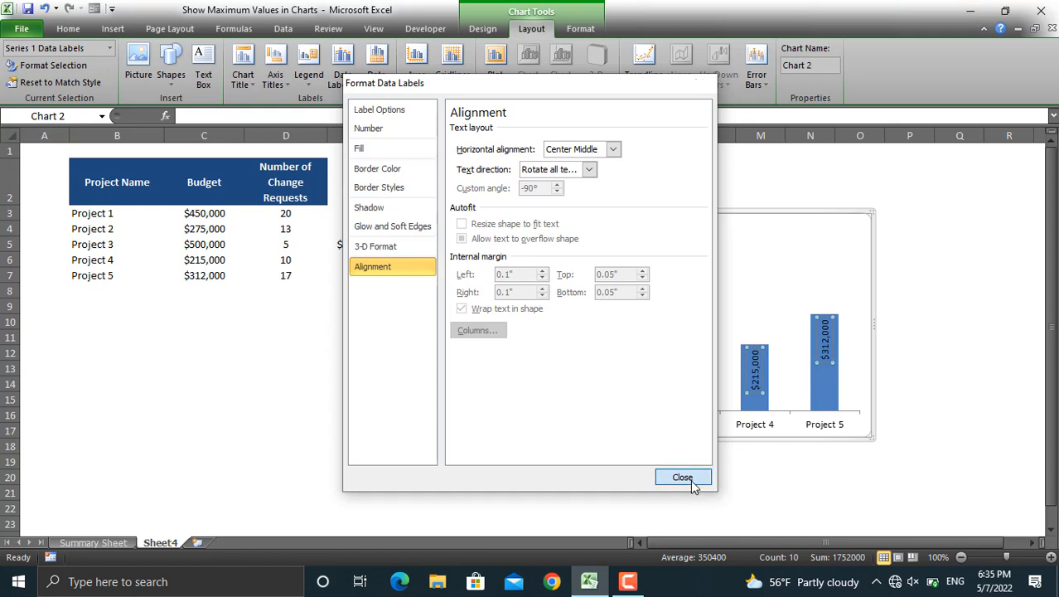
click(682, 477)
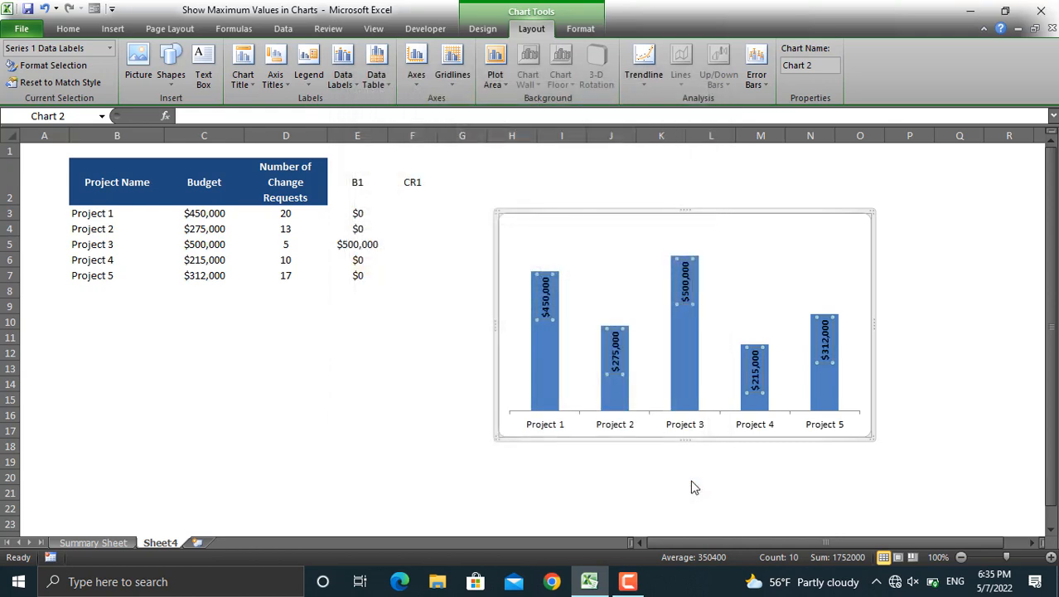
mouse_move(499, 346)
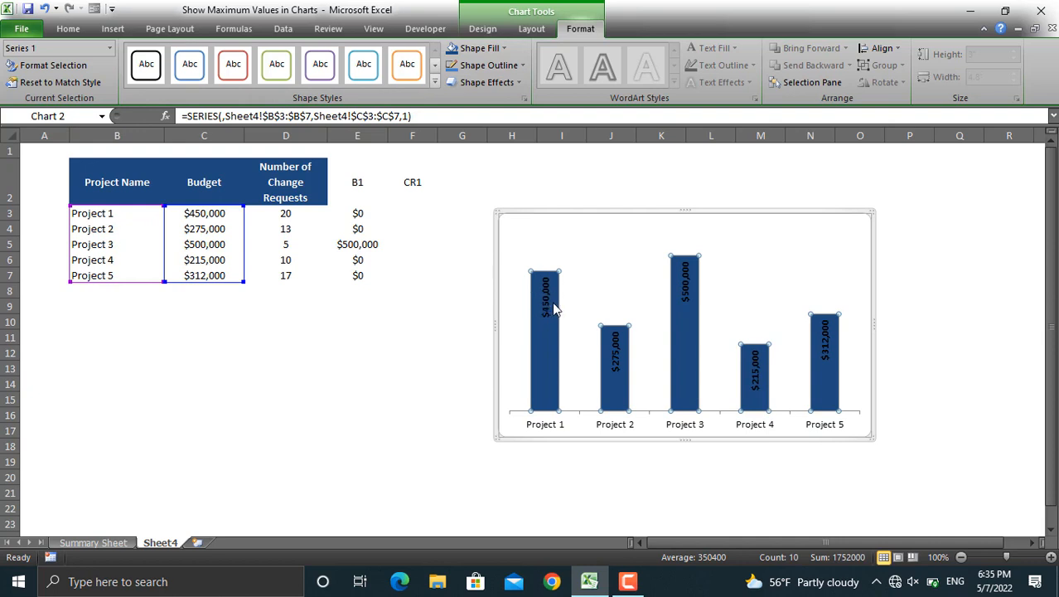
click(545, 302)
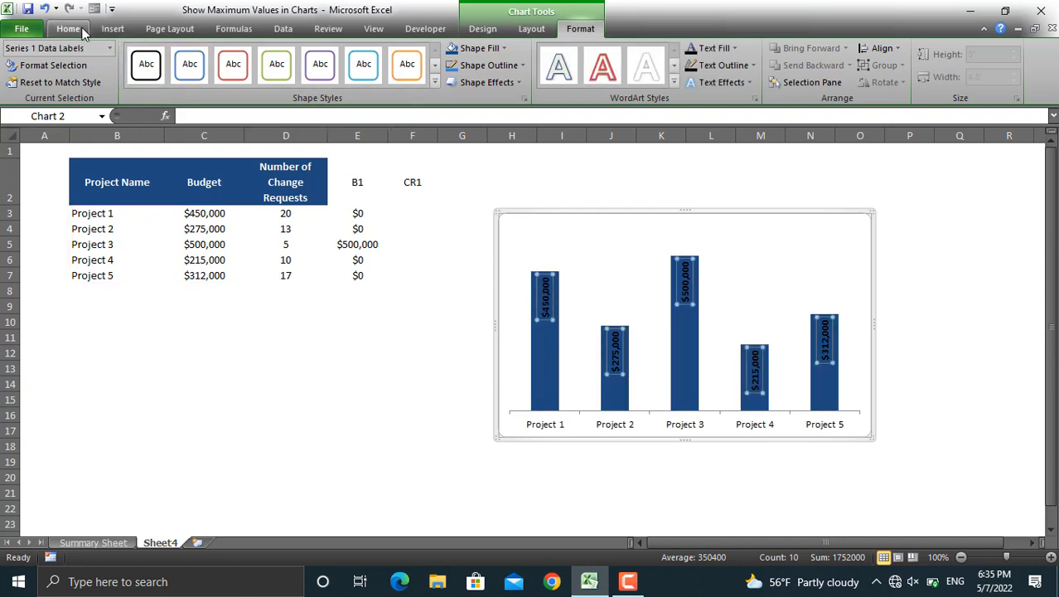
click(68, 28)
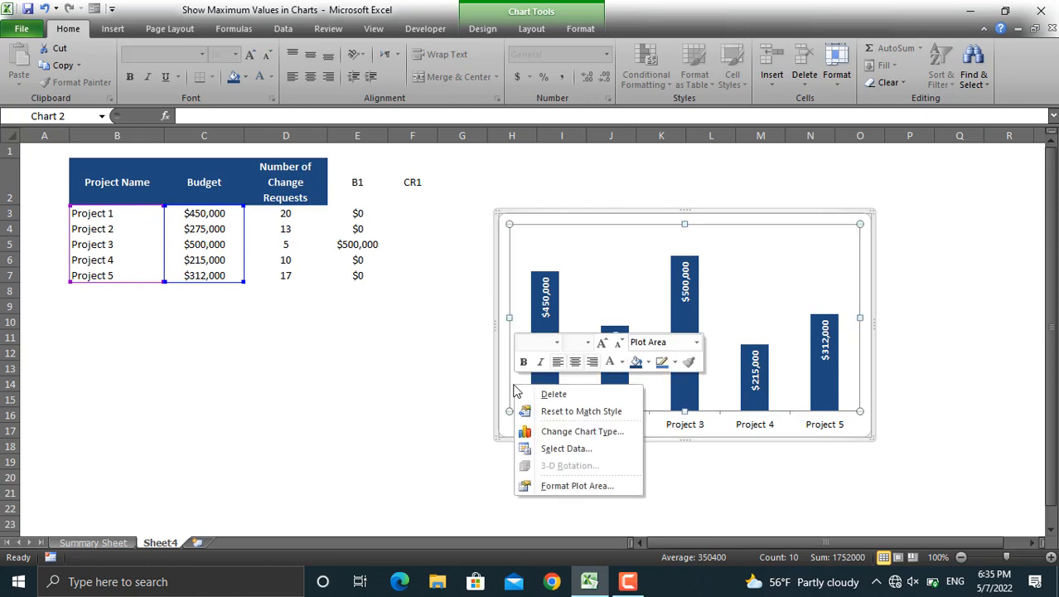
Step: Add a second chart series using the B1 helper values in E3:E7
click(566, 447)
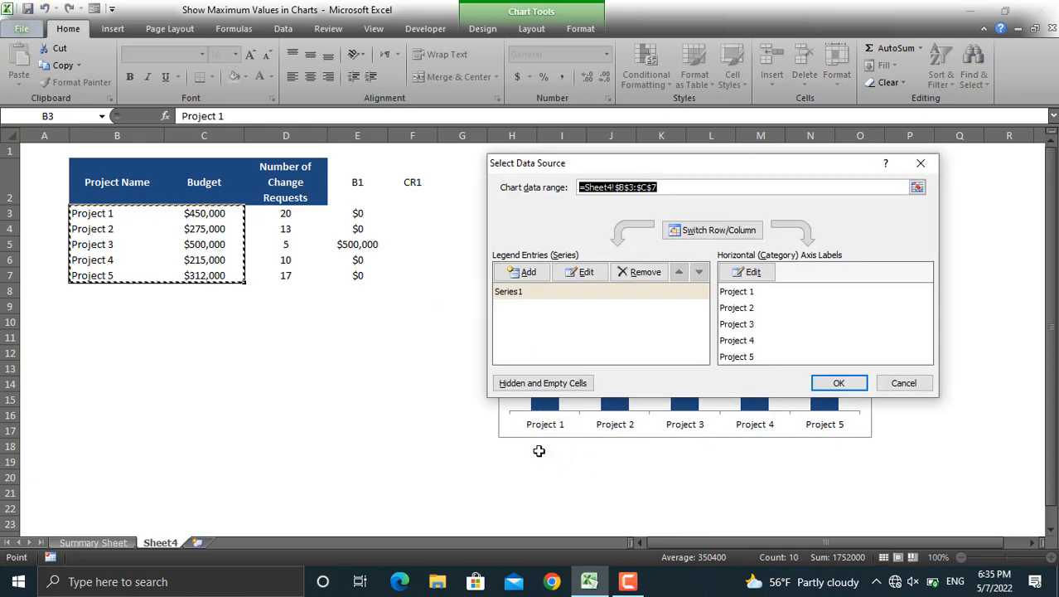
click(586, 272)
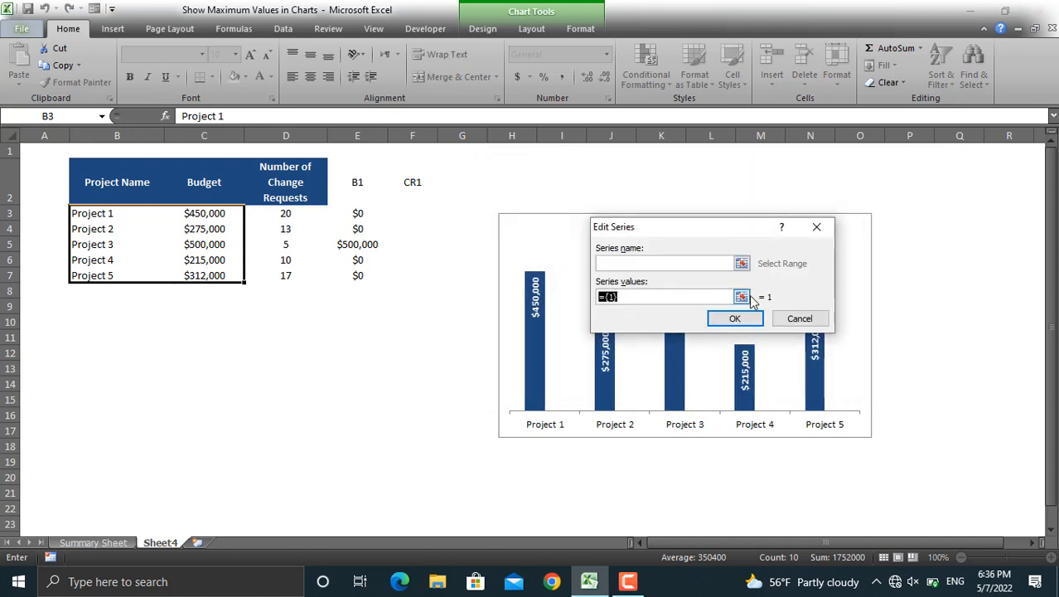
click(741, 297)
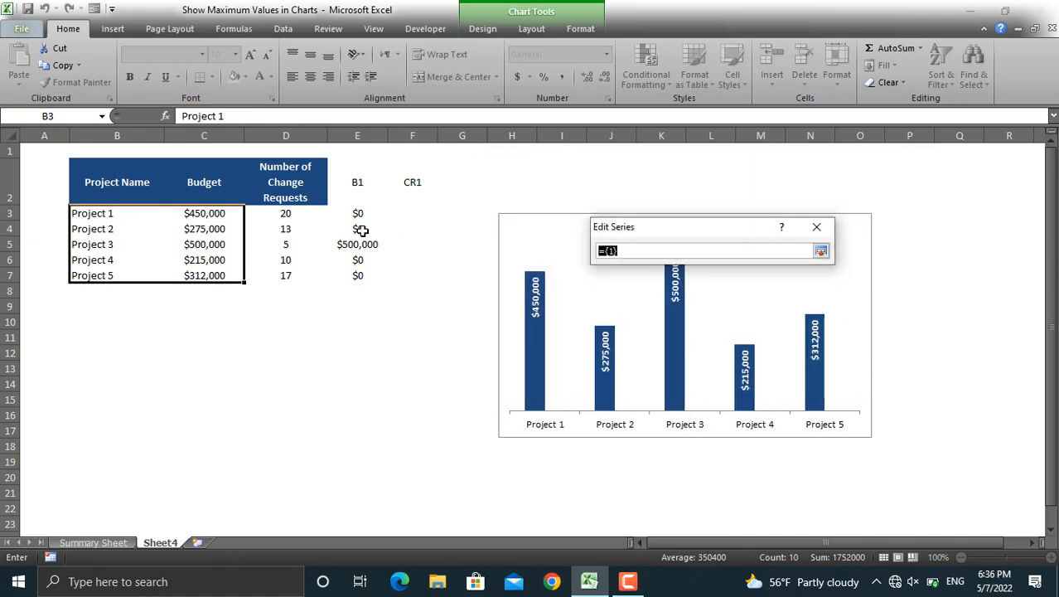
drag(357, 213, 358, 275)
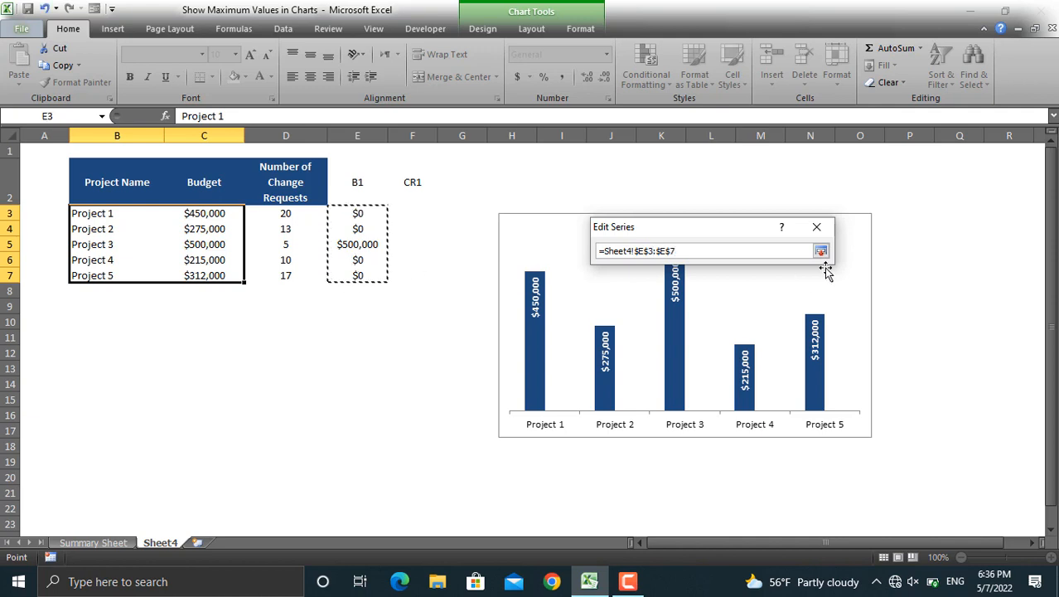
click(820, 251)
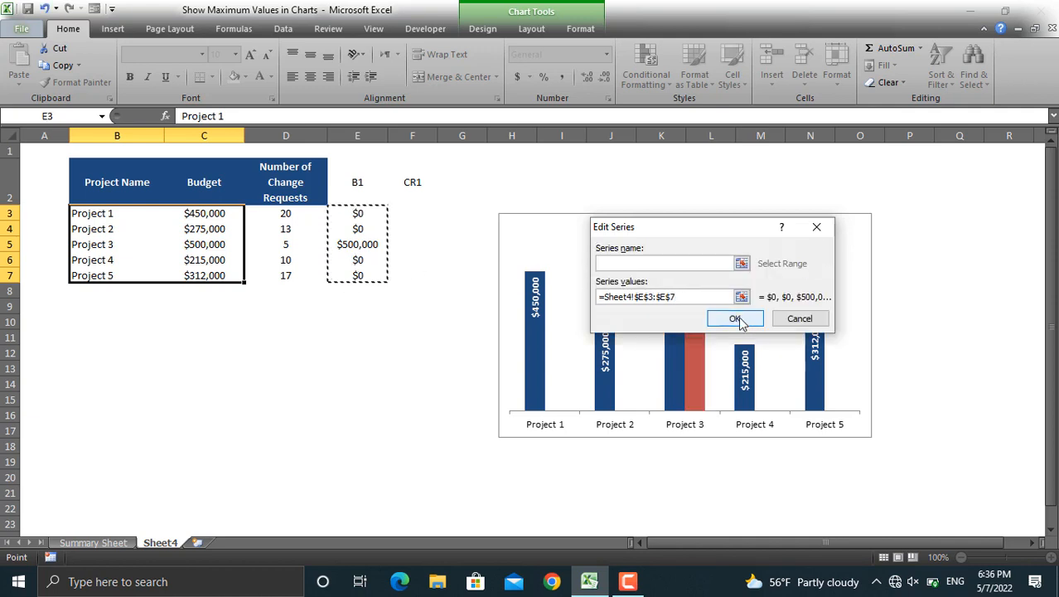
click(735, 318)
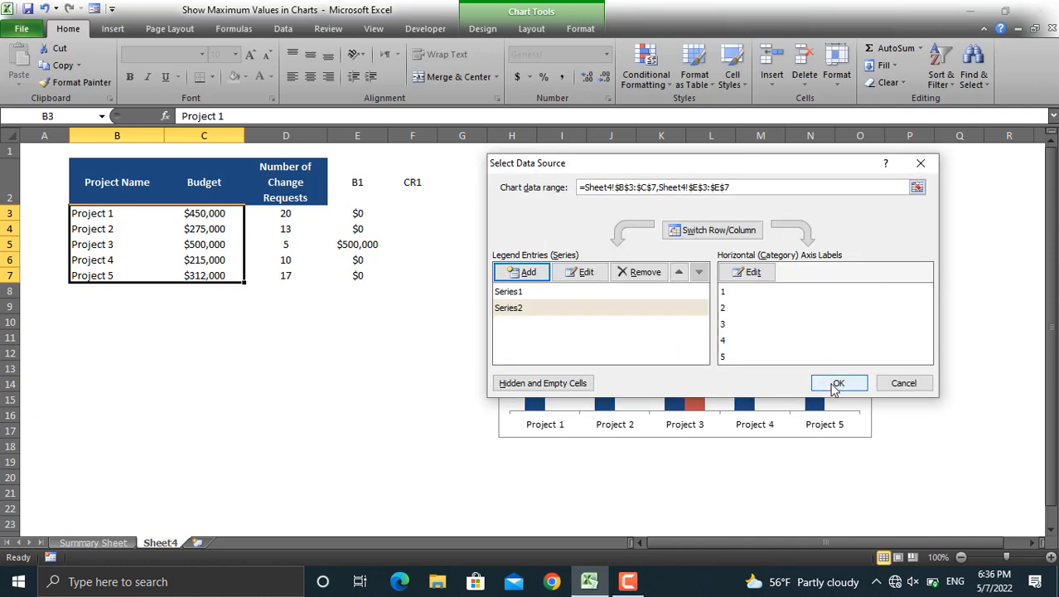
click(838, 382)
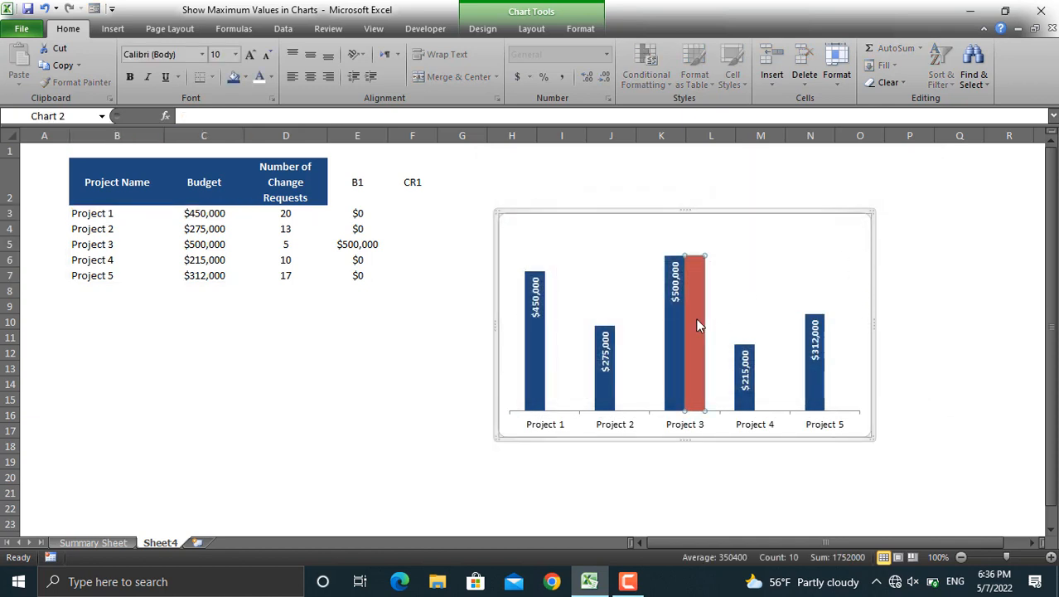
Step: Set the helper series' Series Overlap to 100% in Format Data Series
right_click(696, 323)
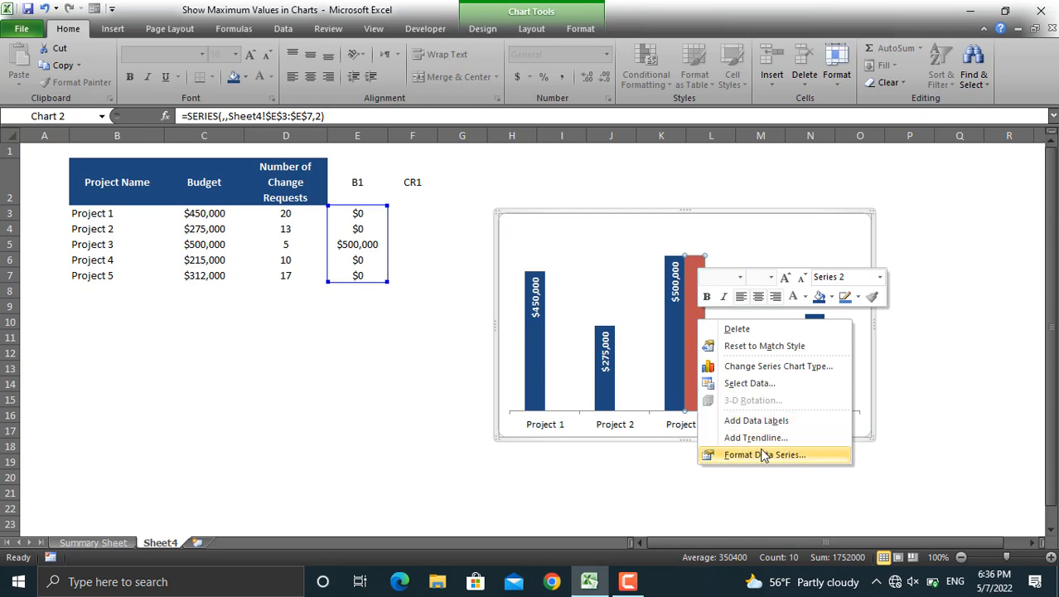
click(764, 454)
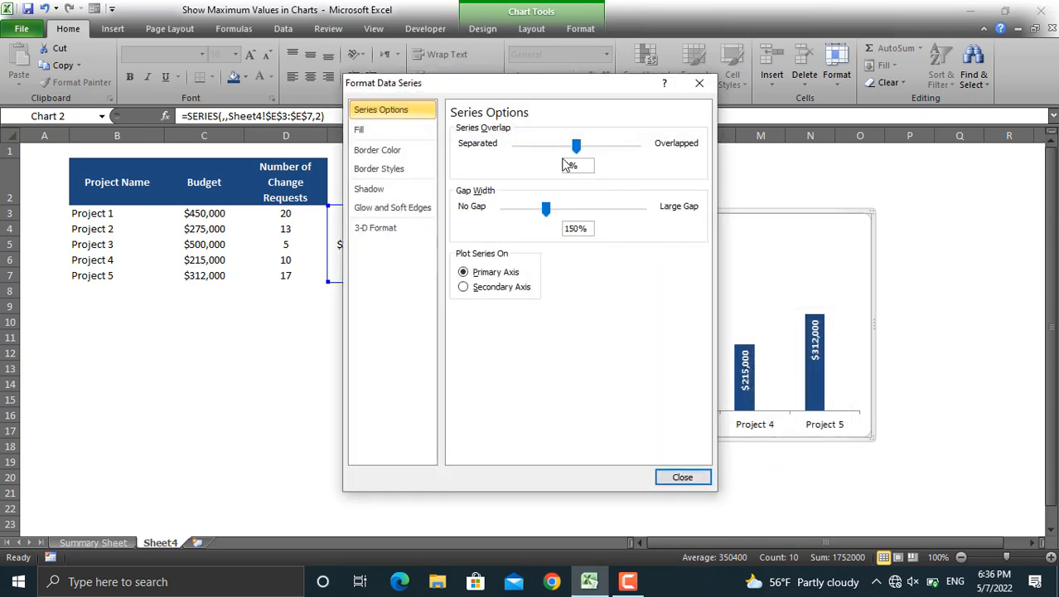
drag(576, 145, 577, 145)
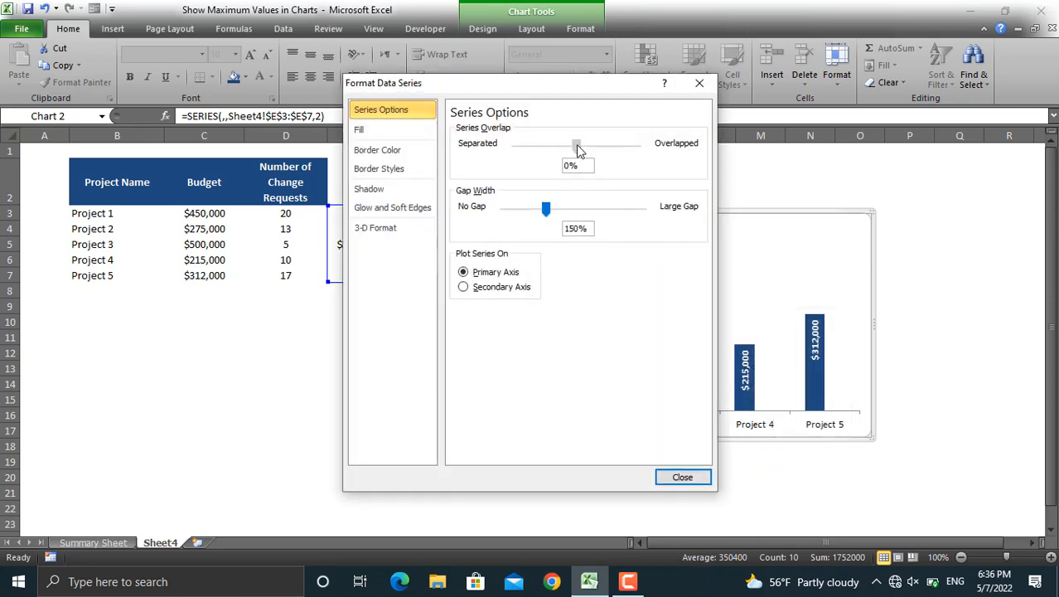
drag(578, 142, 637, 143)
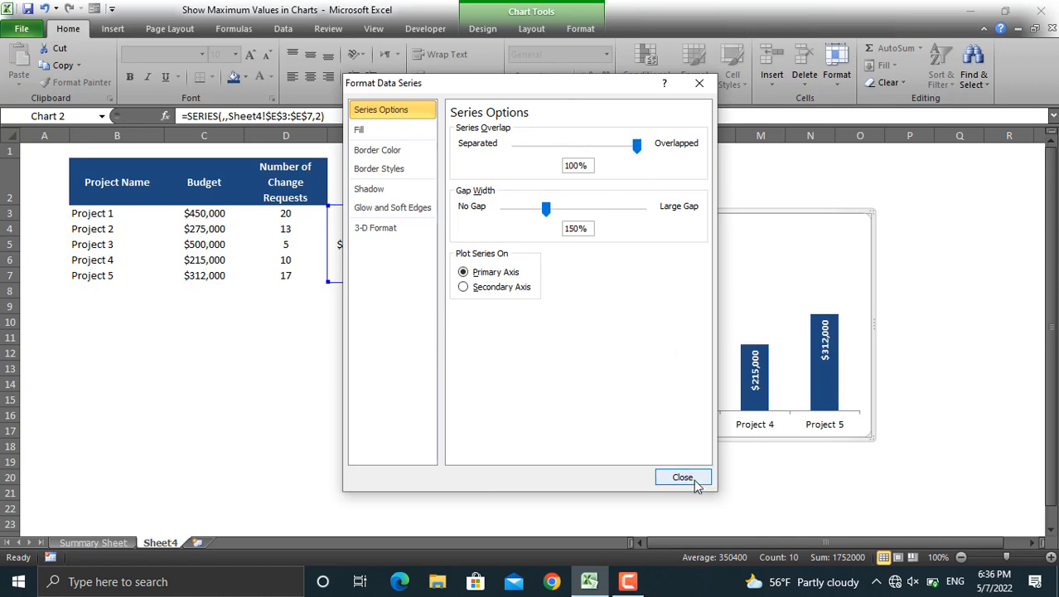
click(682, 476)
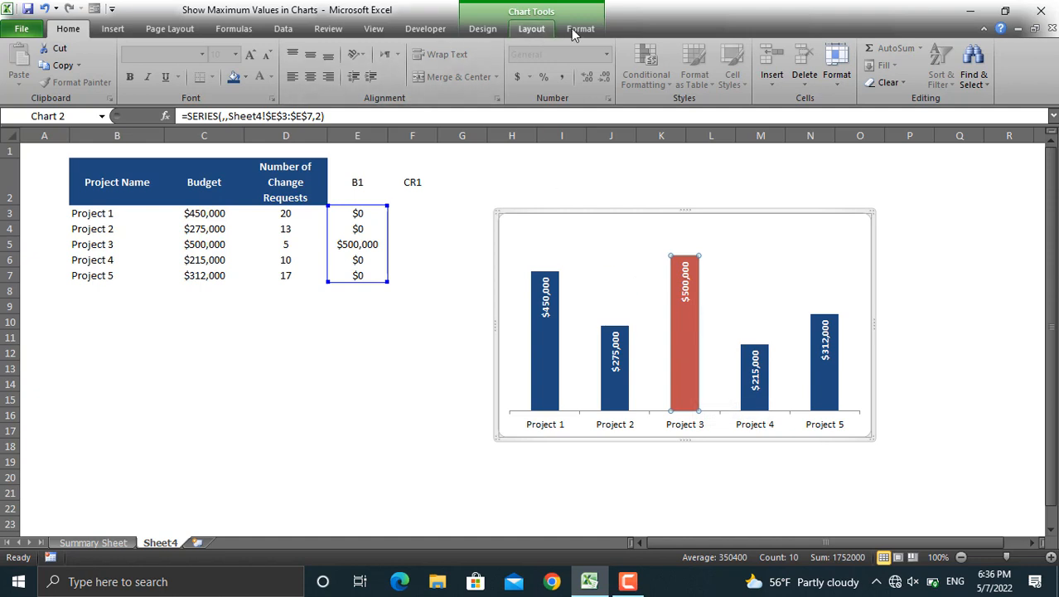
Step: Apply an orange shape fill to the helper series bar on Project 3
click(481, 47)
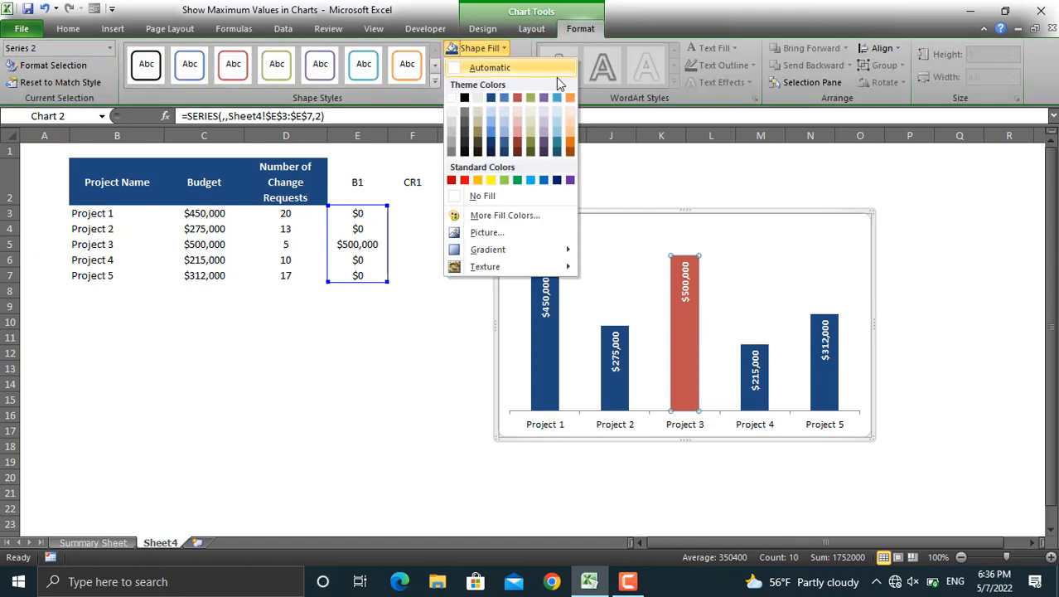
click(571, 180)
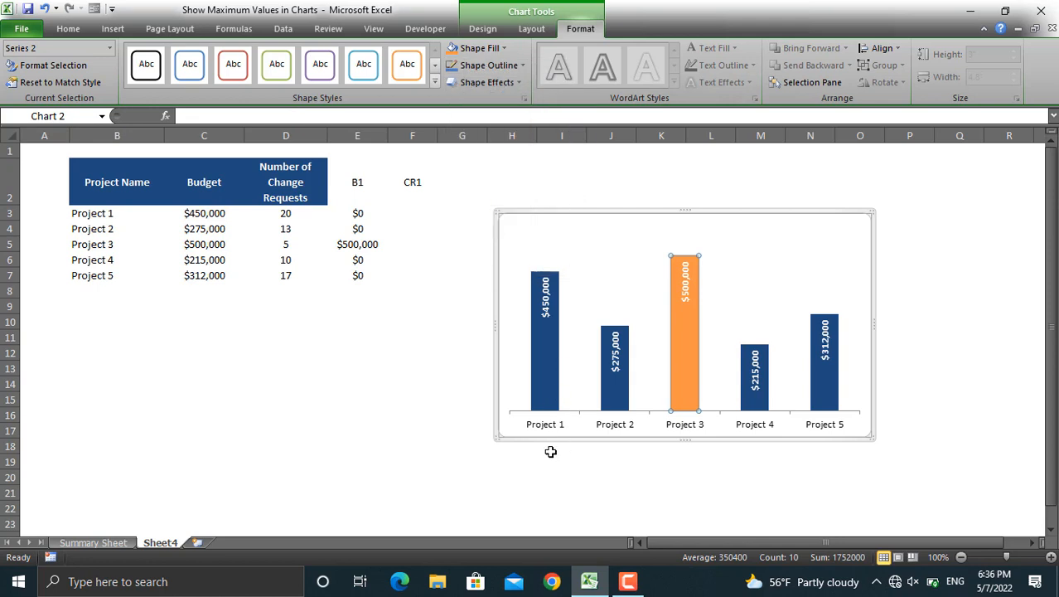
click(685, 332)
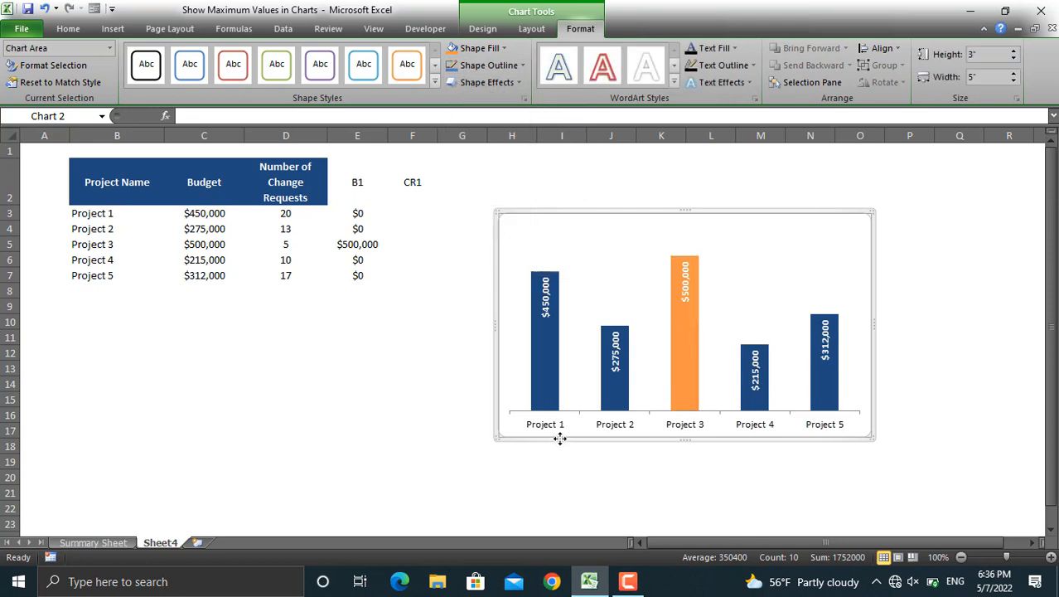
mouse_move(225, 222)
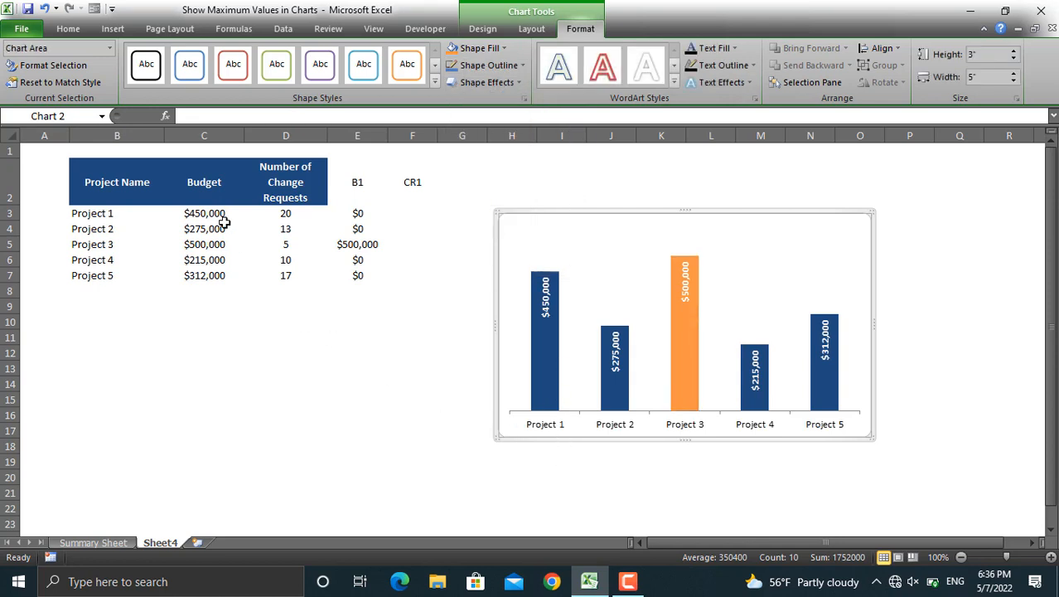
mouse_move(204, 247)
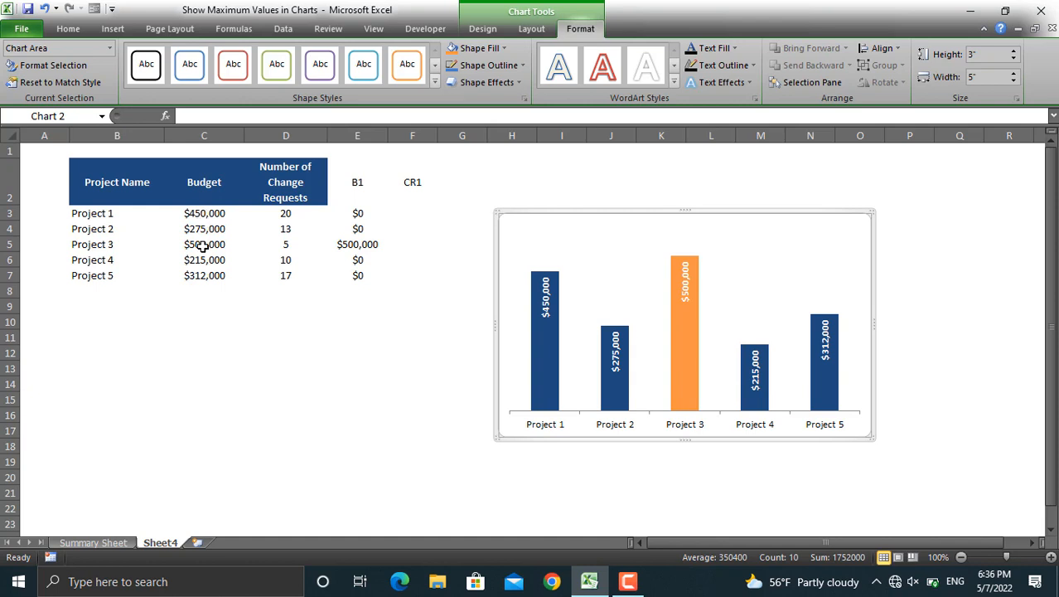
Step: Change Project 2's budget in C4 to $600,000
click(204, 228)
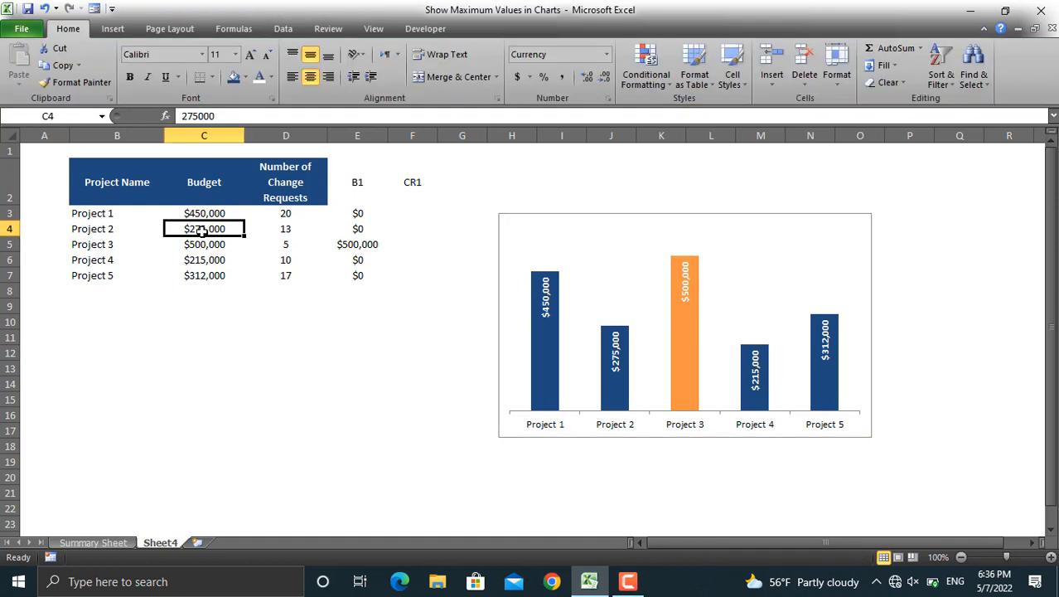
text(600000)
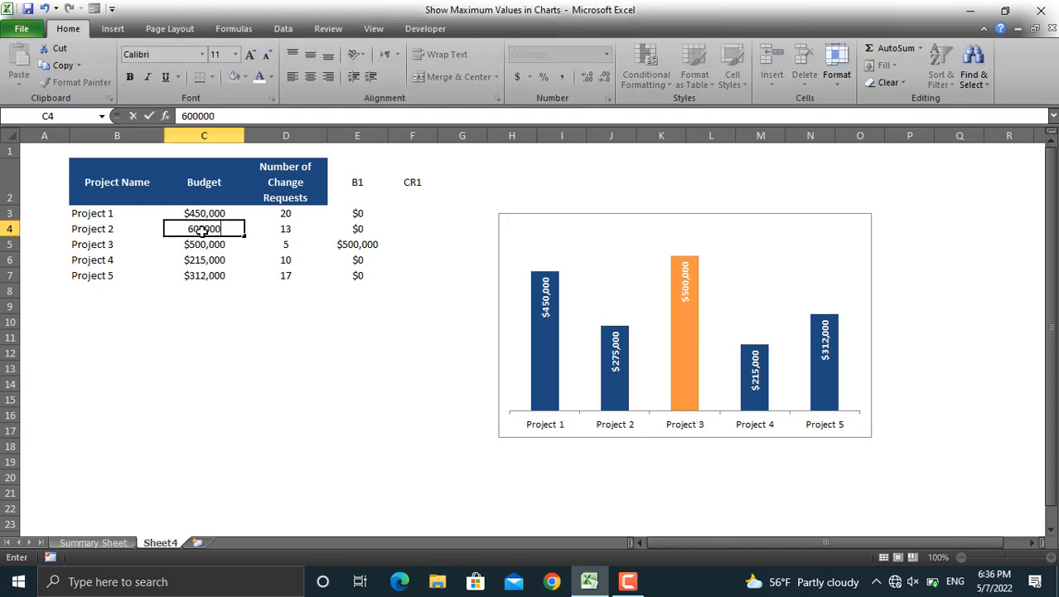
key(Return)
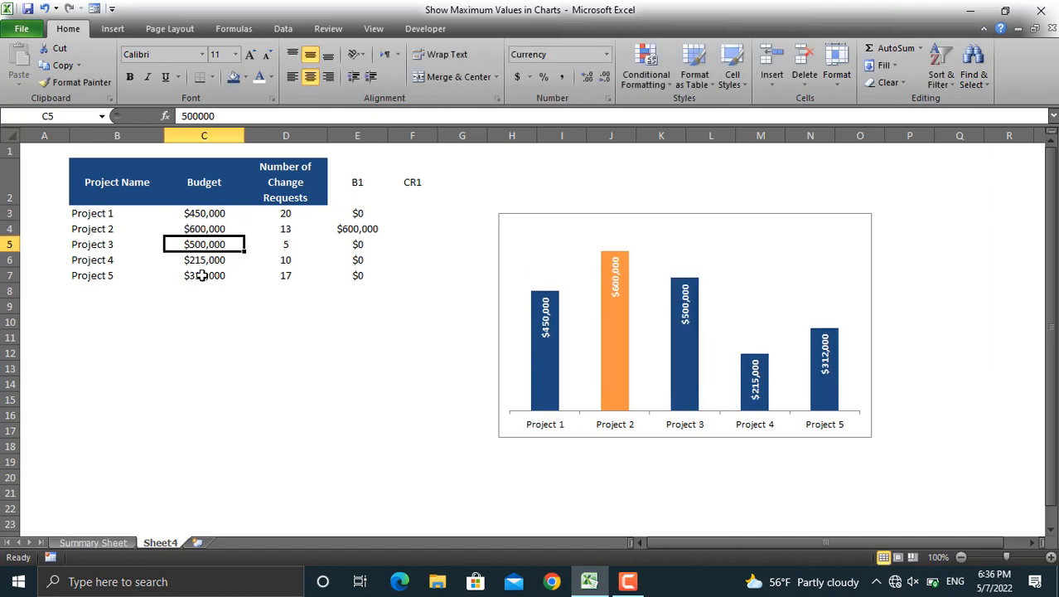
Step: Change Project 5's budget in C7 to $700,000, making its bar the orange maximum
click(204, 276)
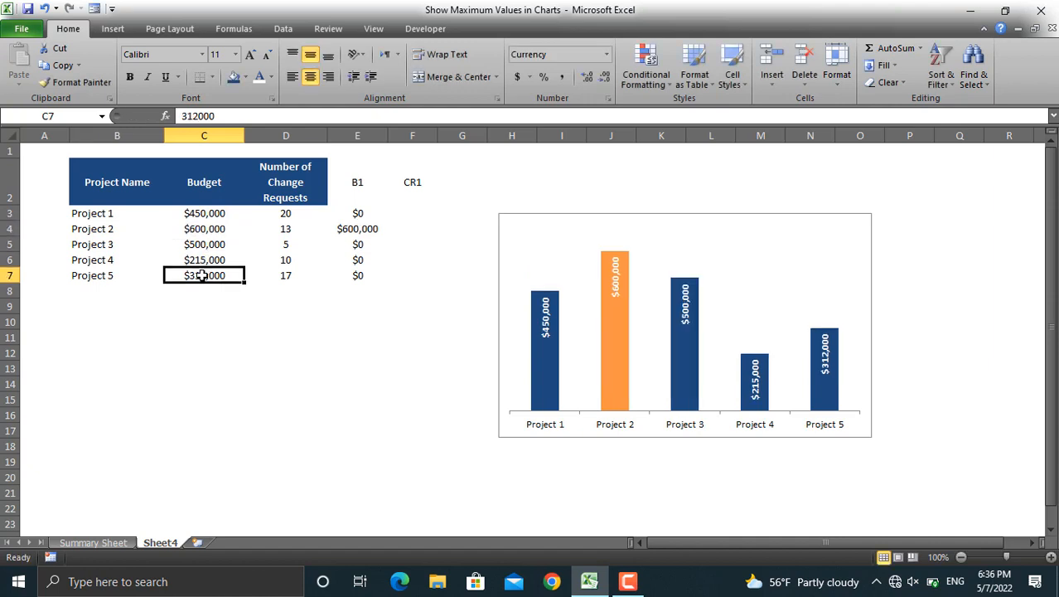
text(700000)
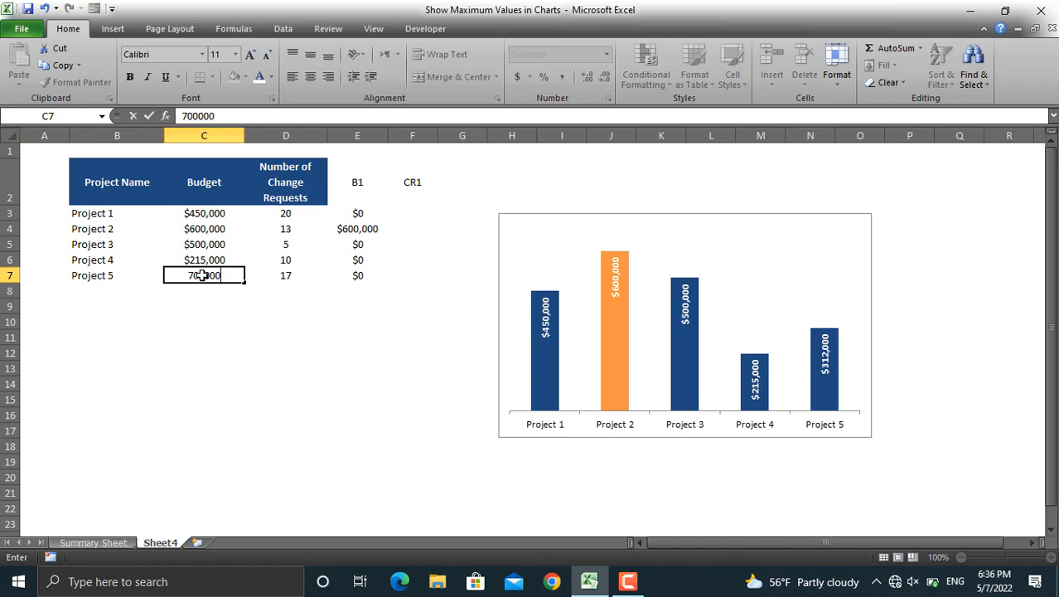
key(Return)
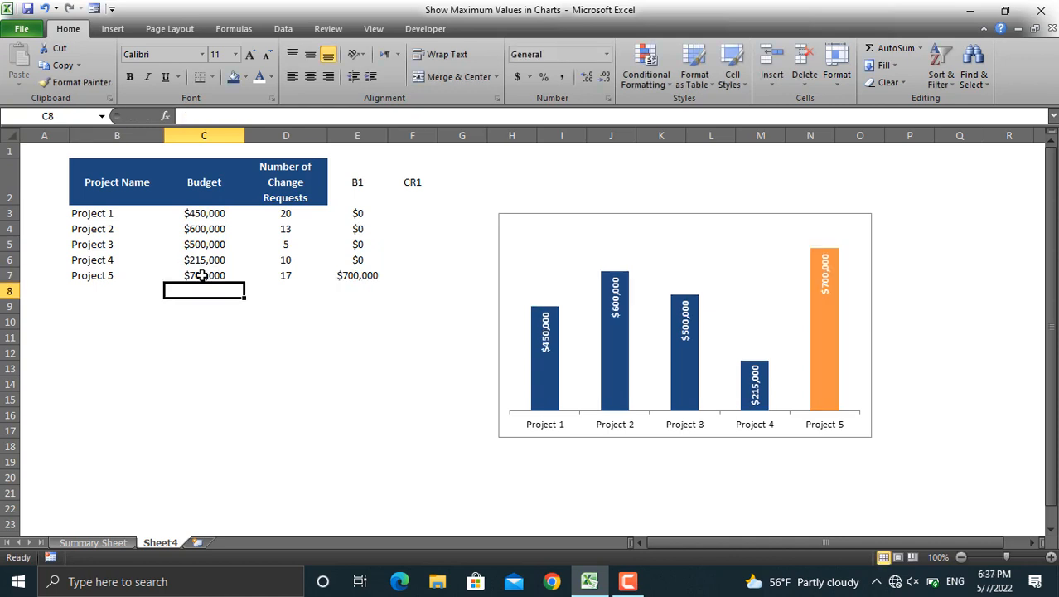